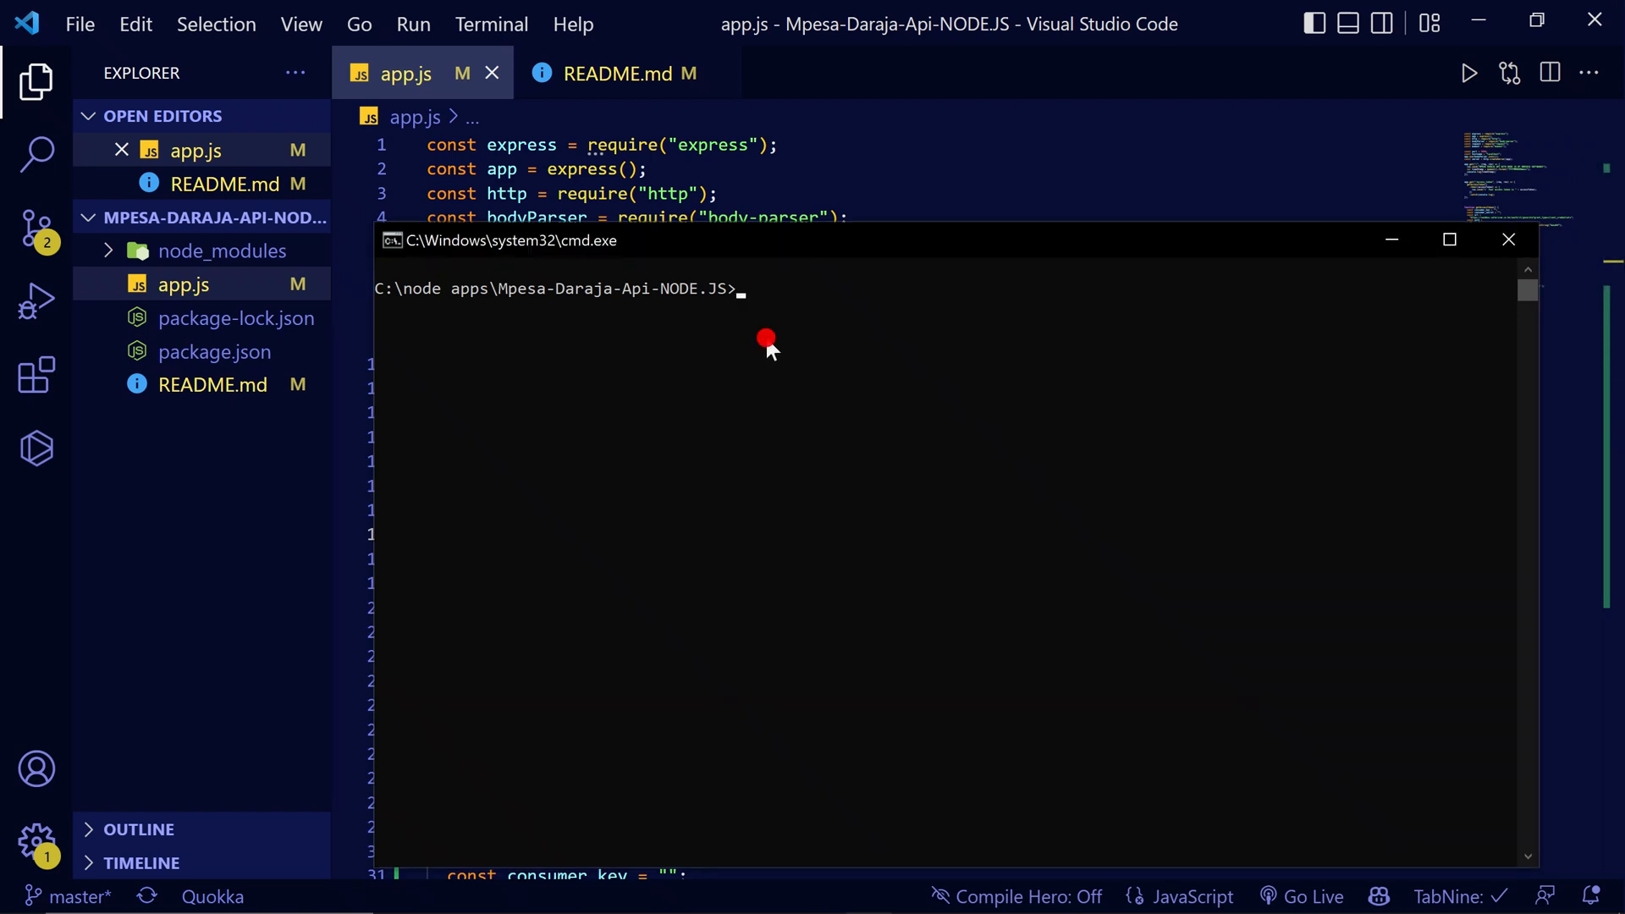
Run 'nodemon app.js' in the project folder to start the server
type("nodemon a")
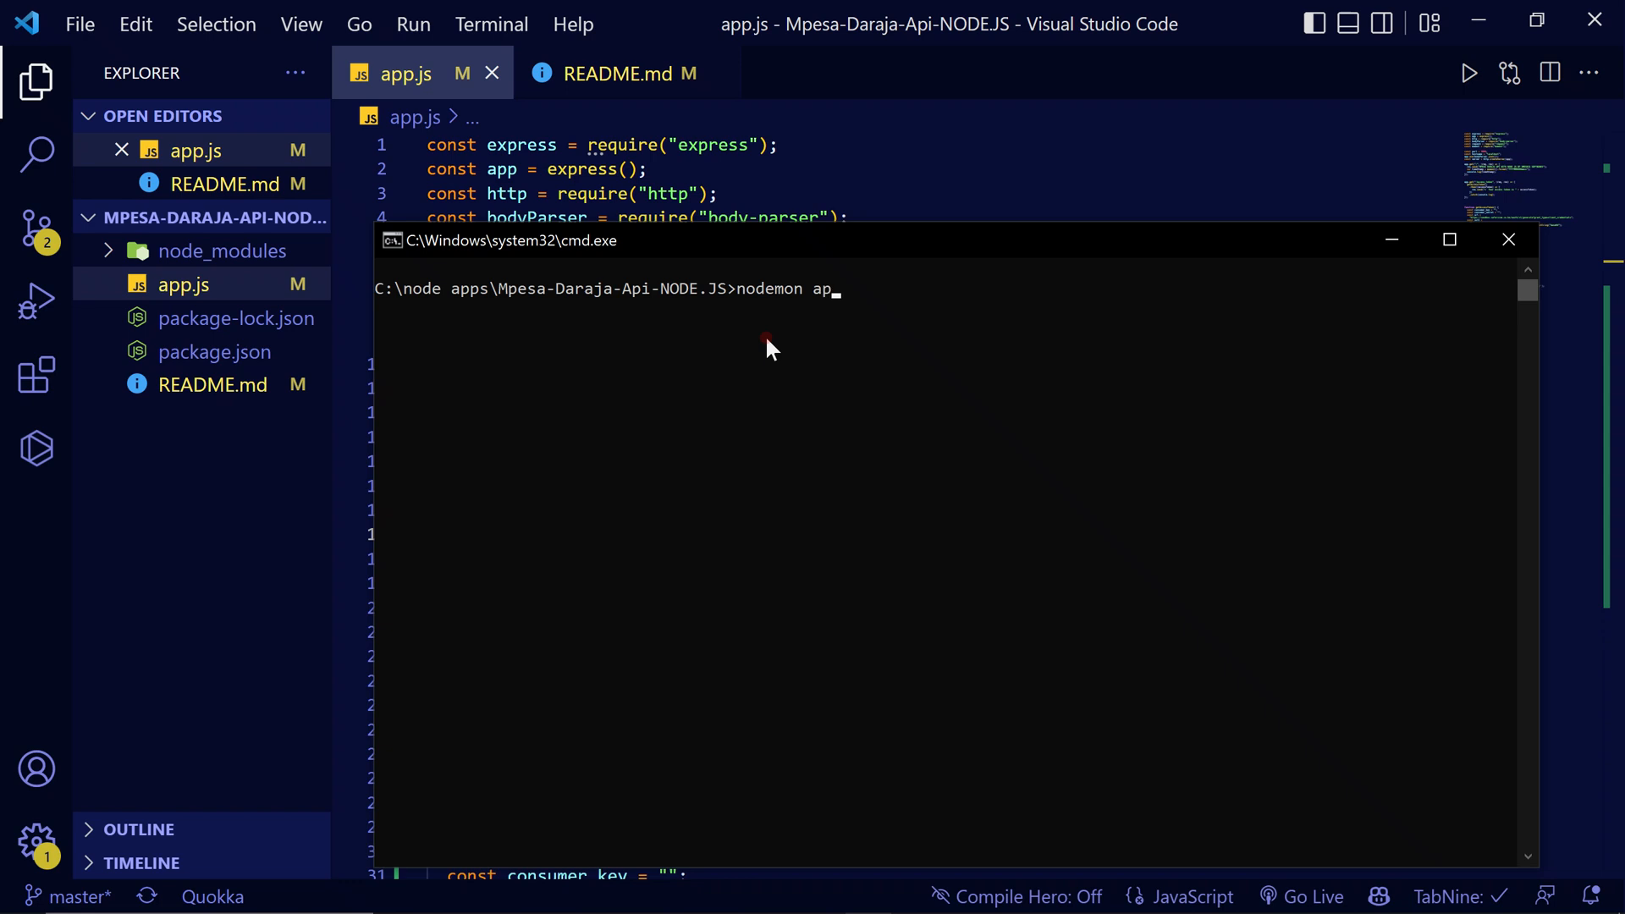
type("p.")
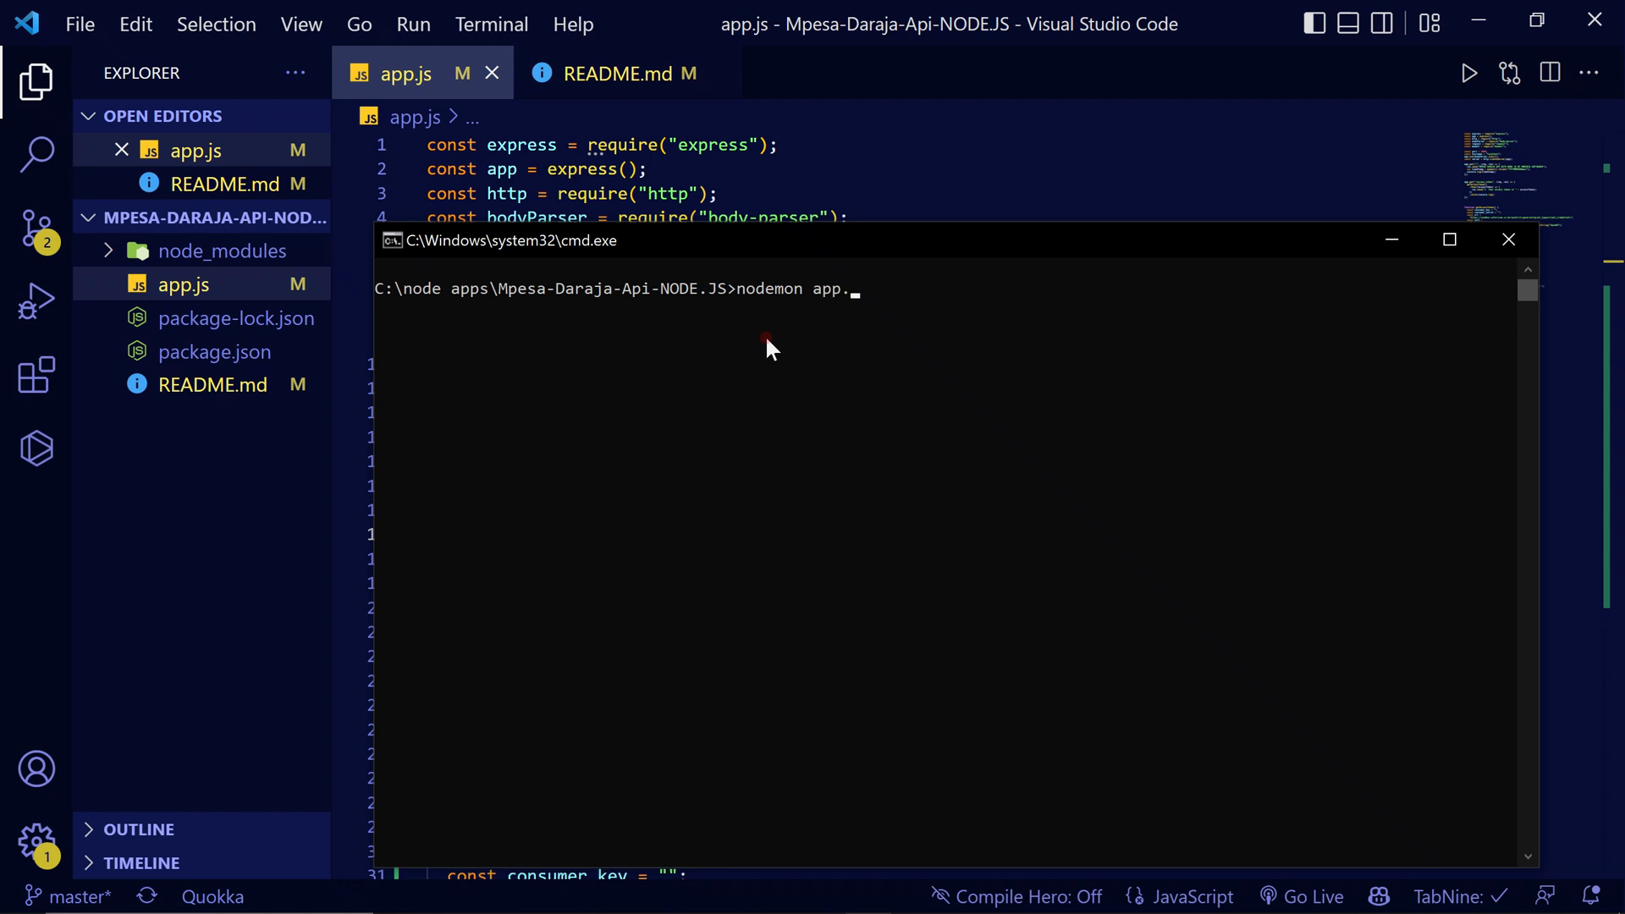
key("Enter")
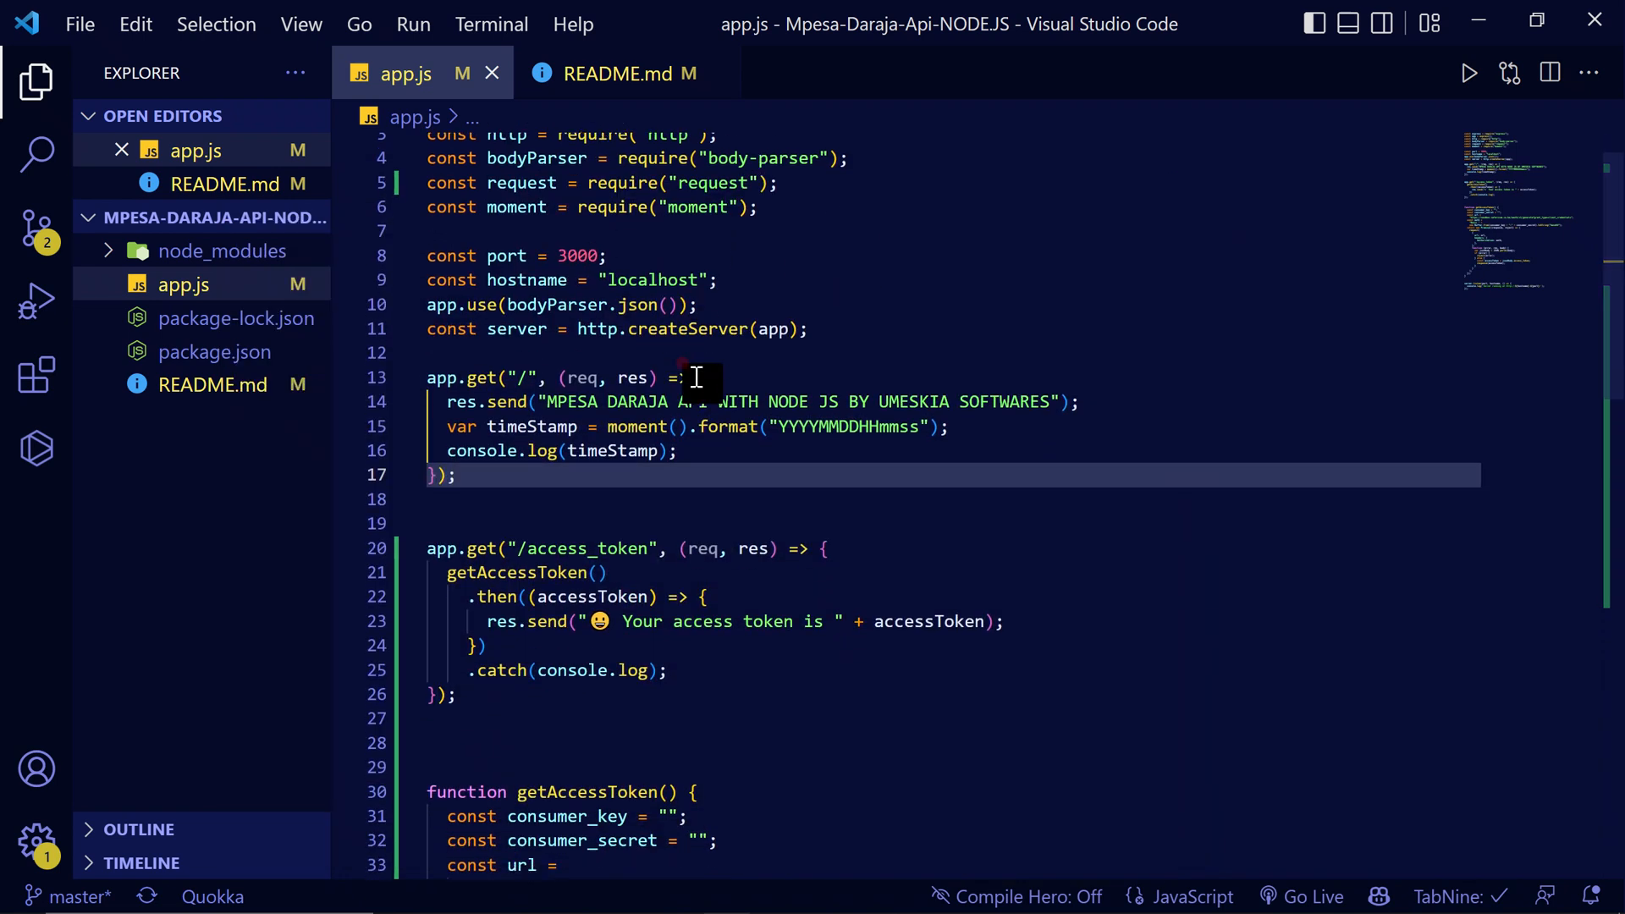
scroll("down", 3)
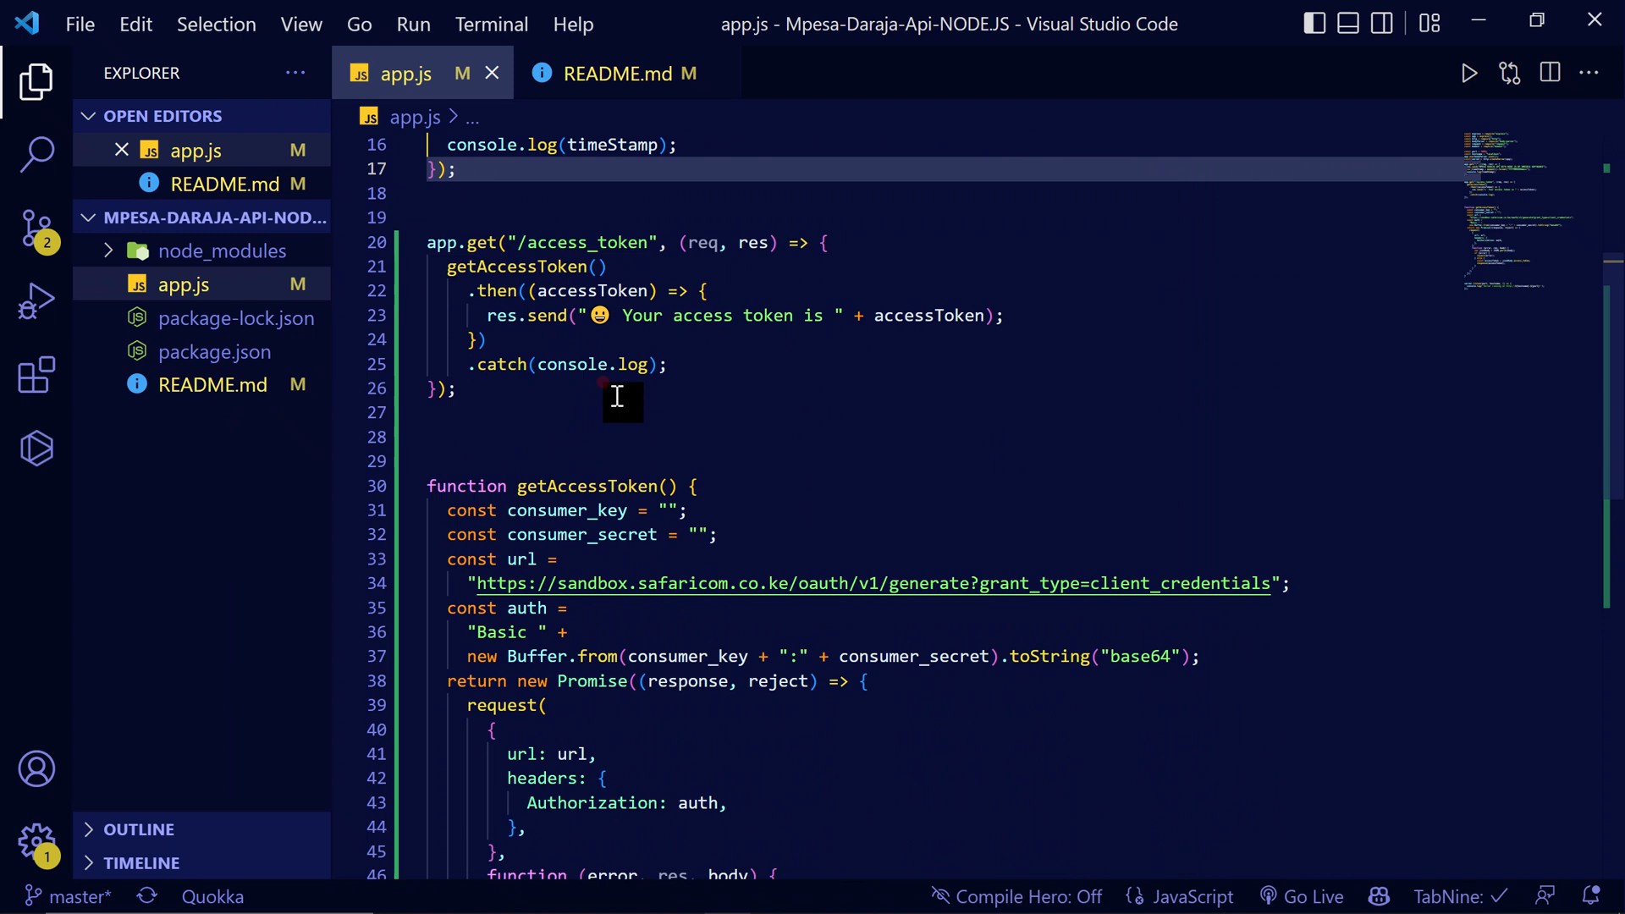
left_click(703, 511)
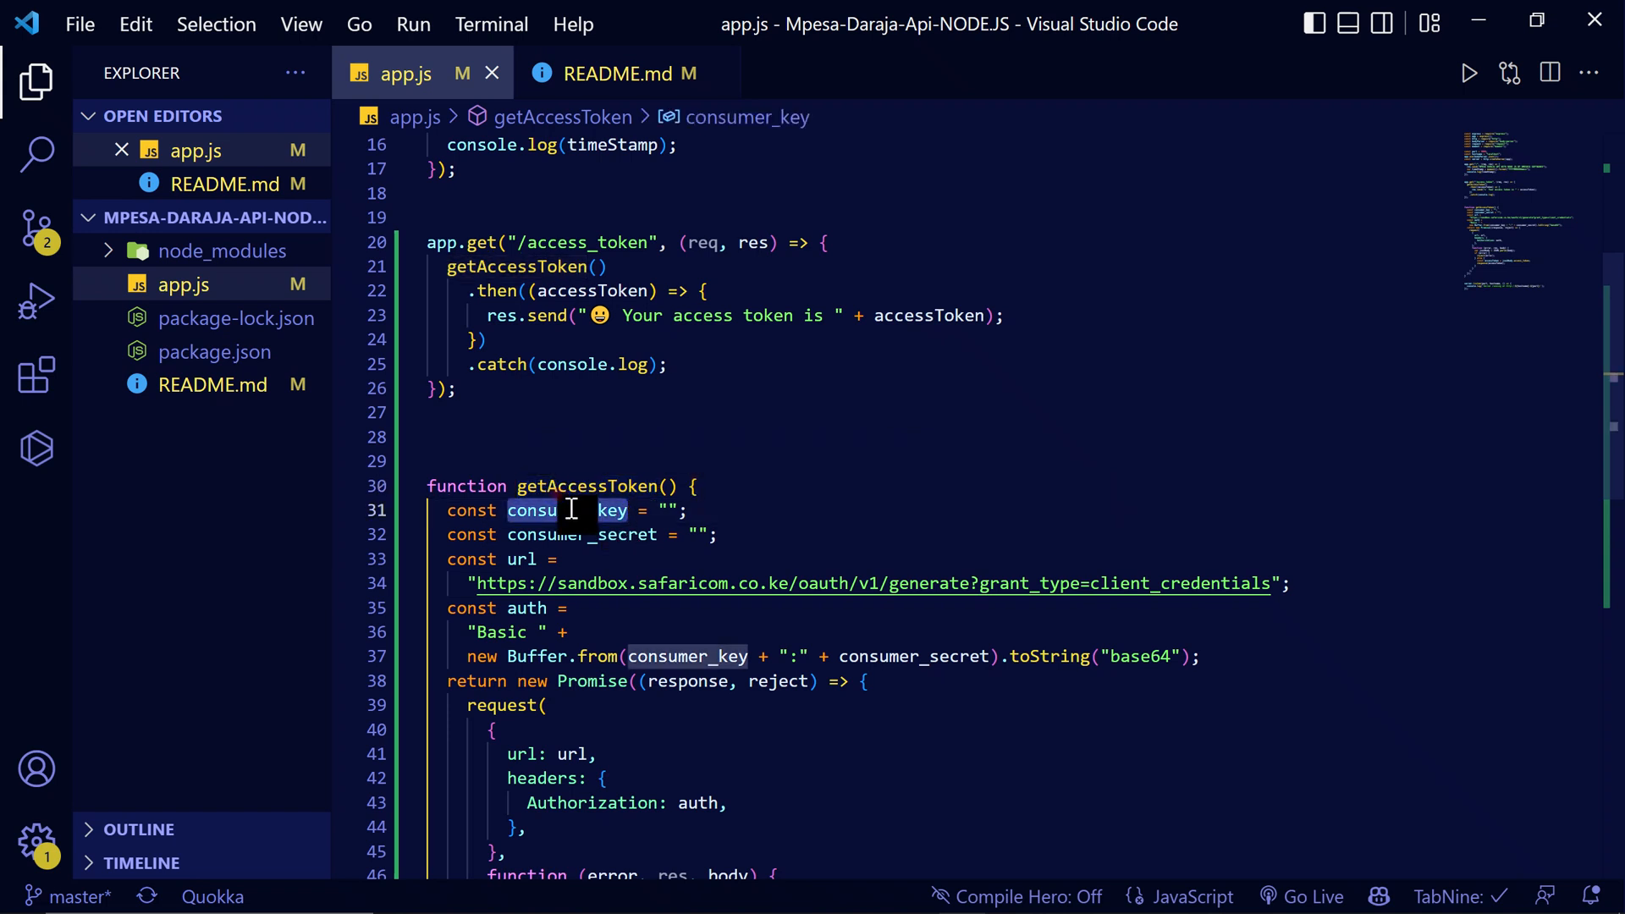
double_click(556, 510)
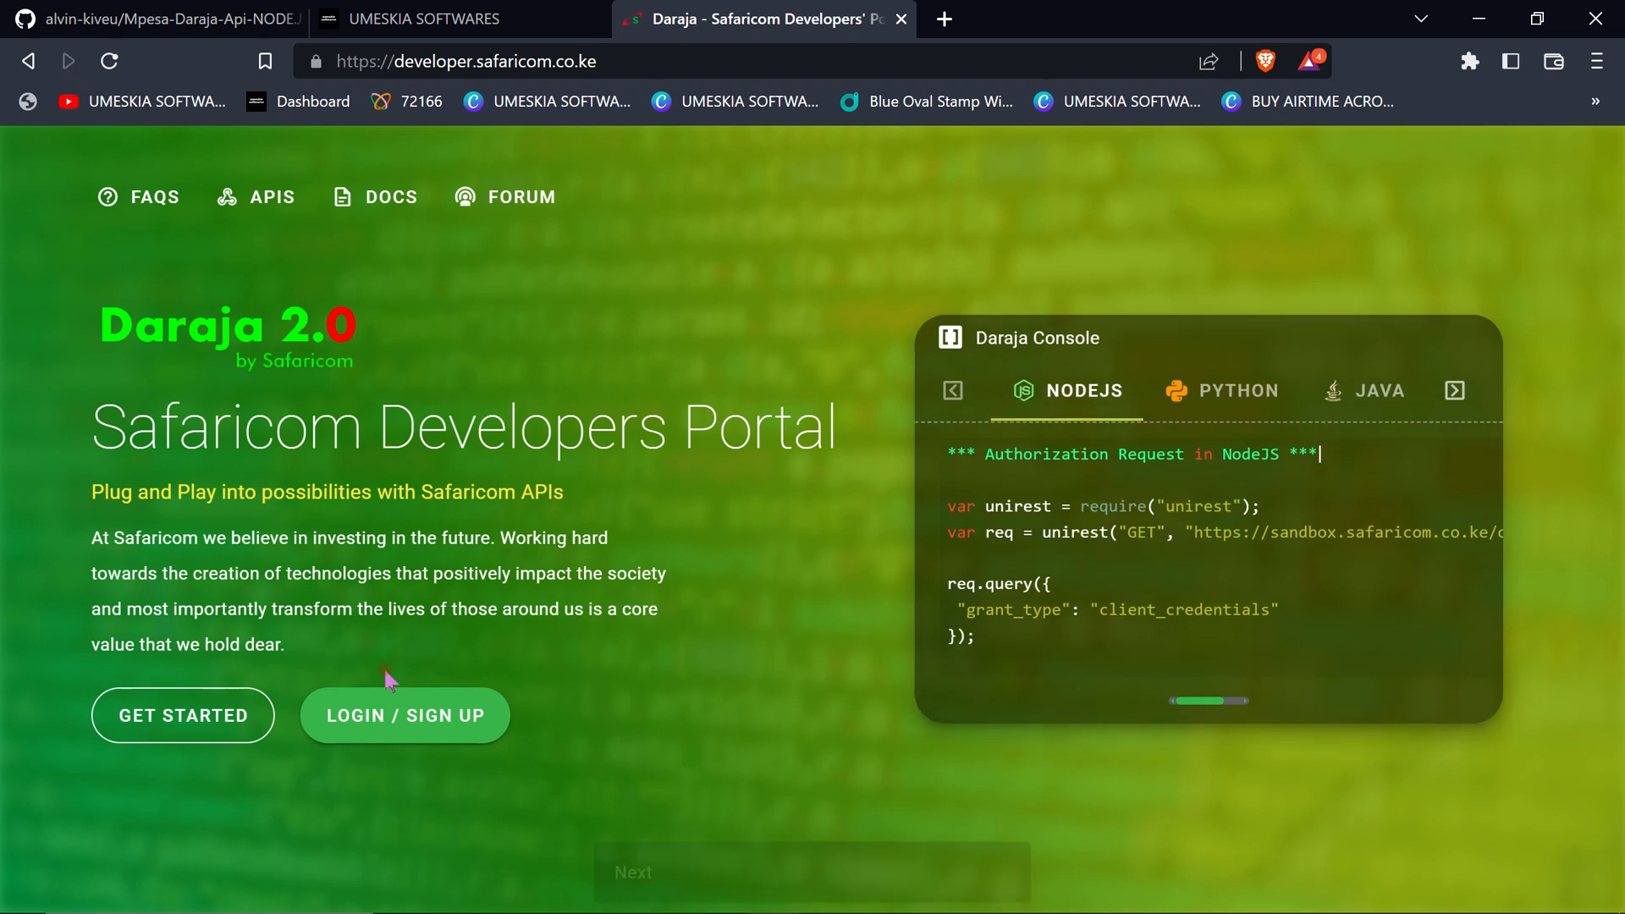
Sign in to the Daraja portal and go to My Apps
left_click(406, 715)
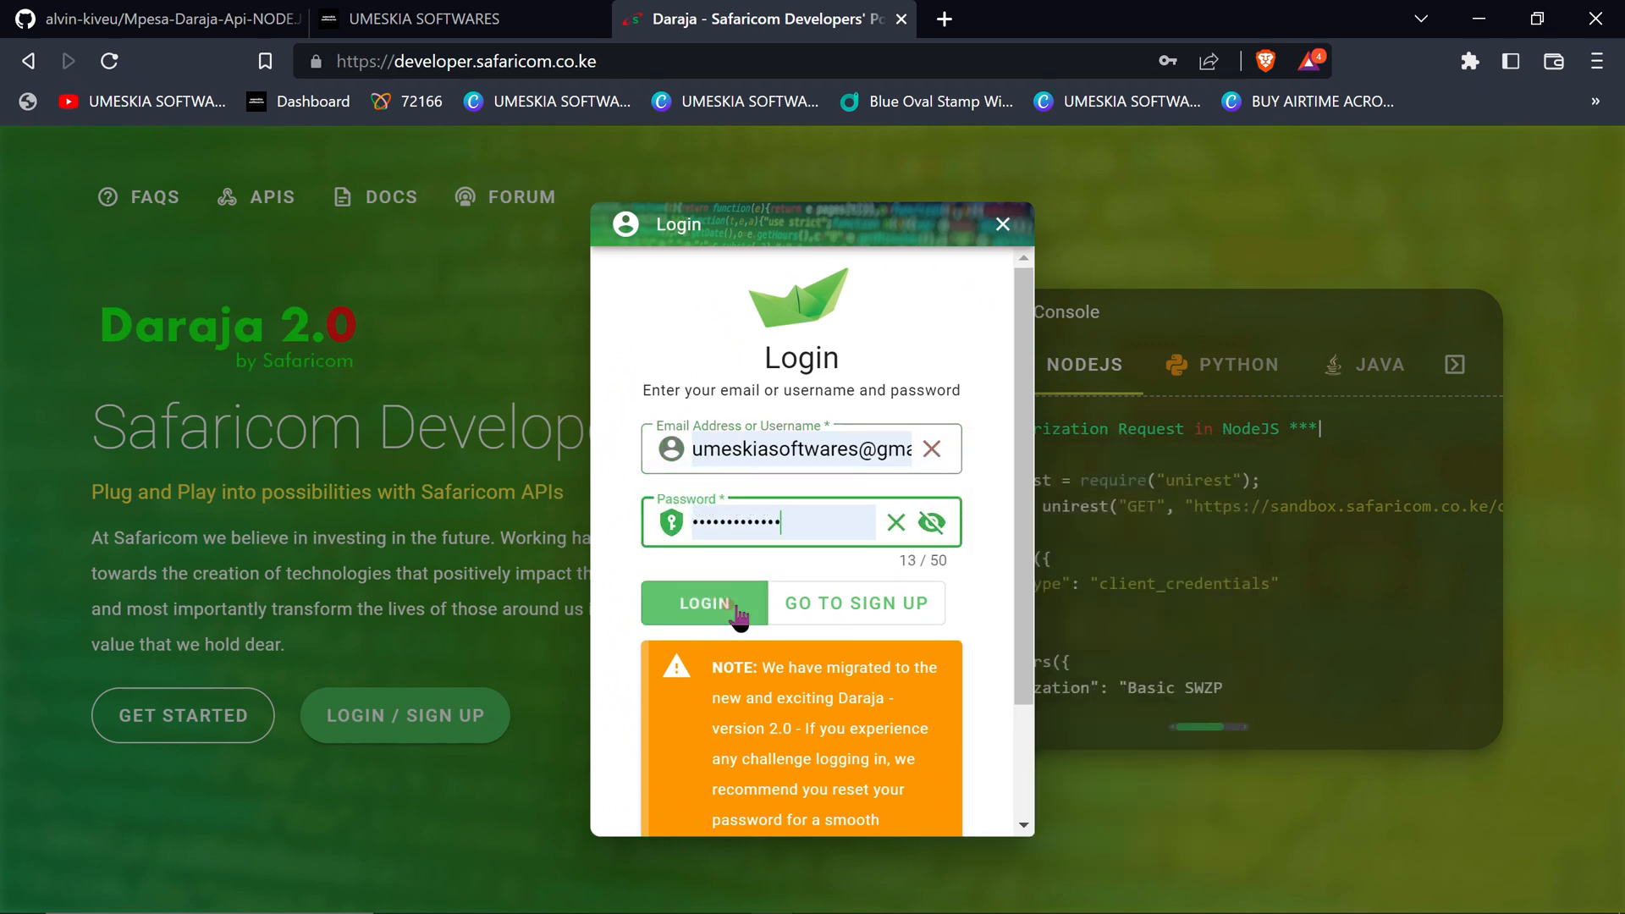
left_click(703, 604)
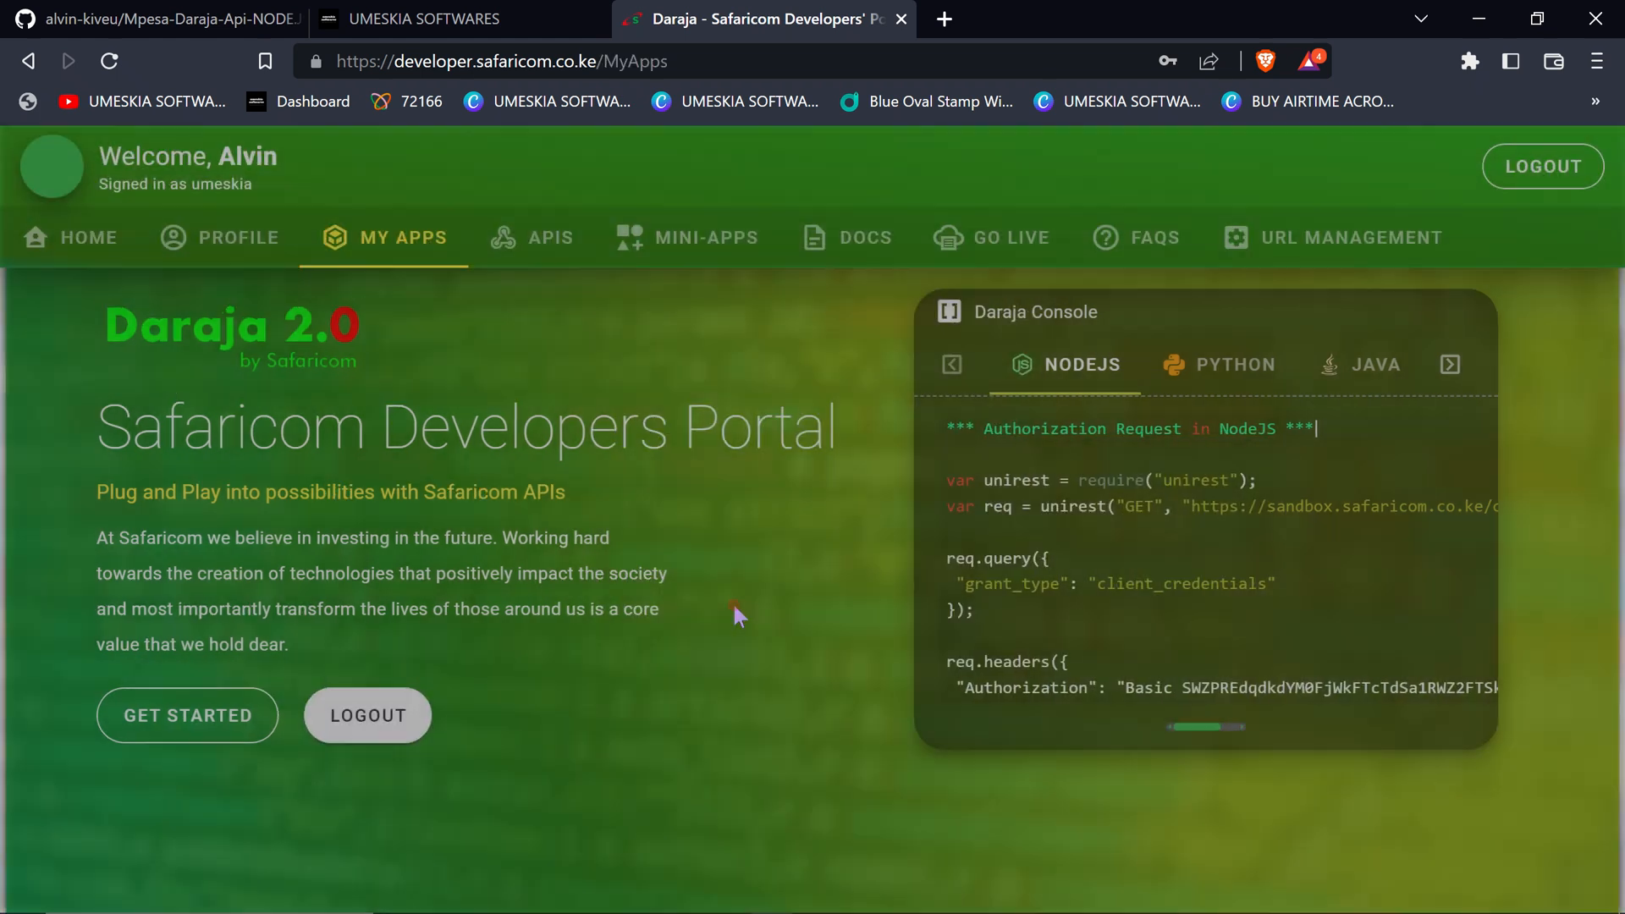
left_click(403, 237)
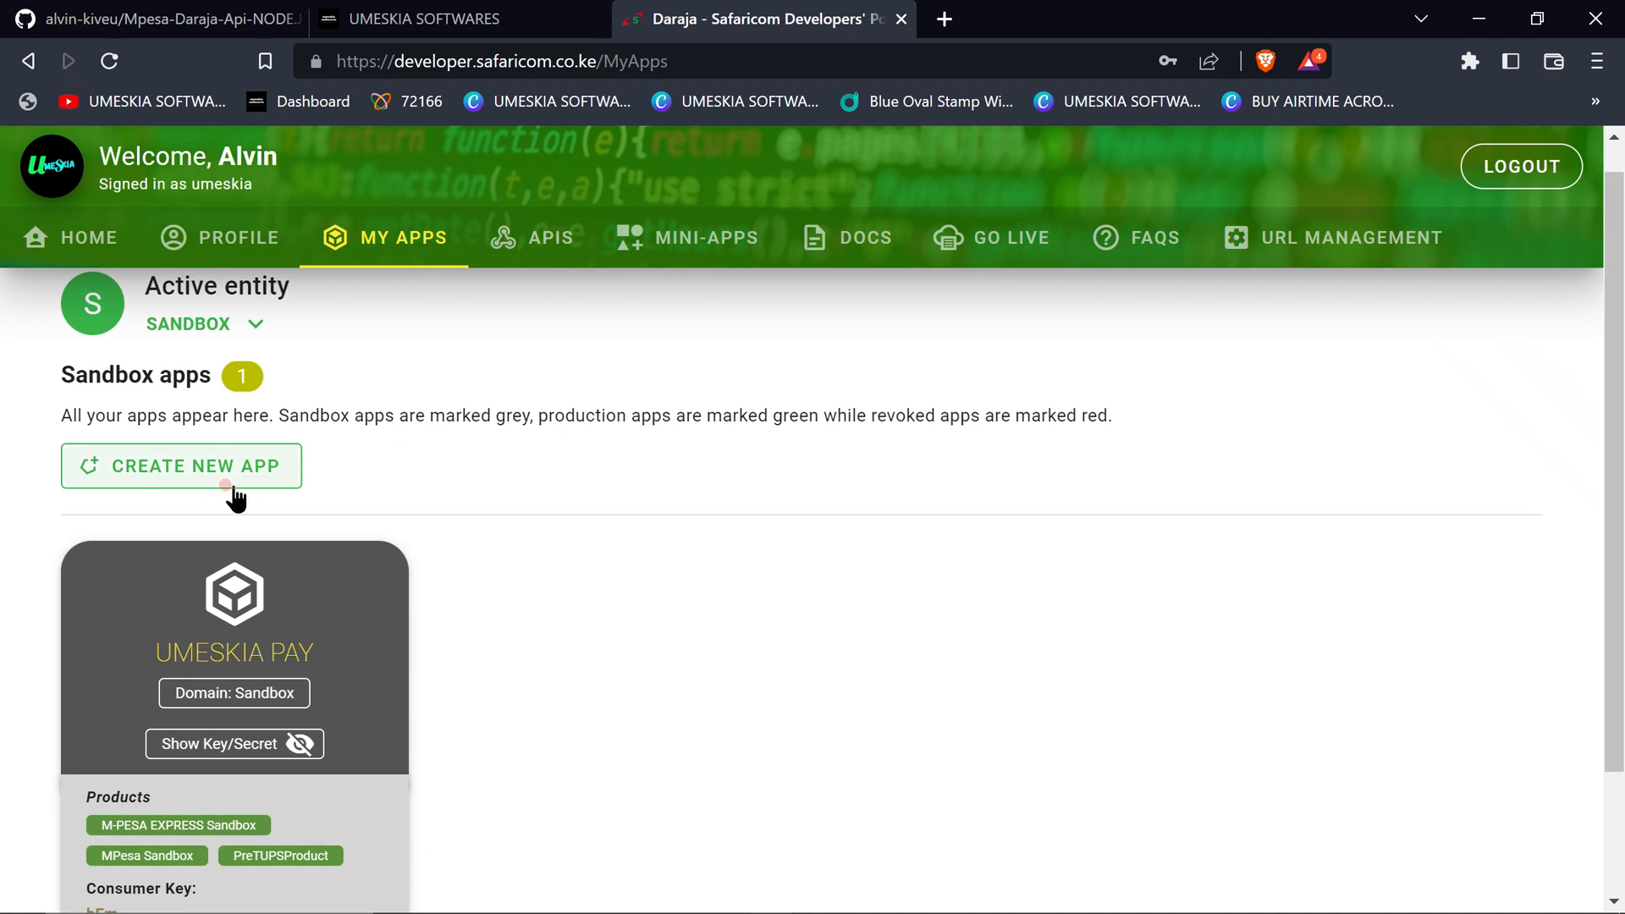
scroll("down", 3)
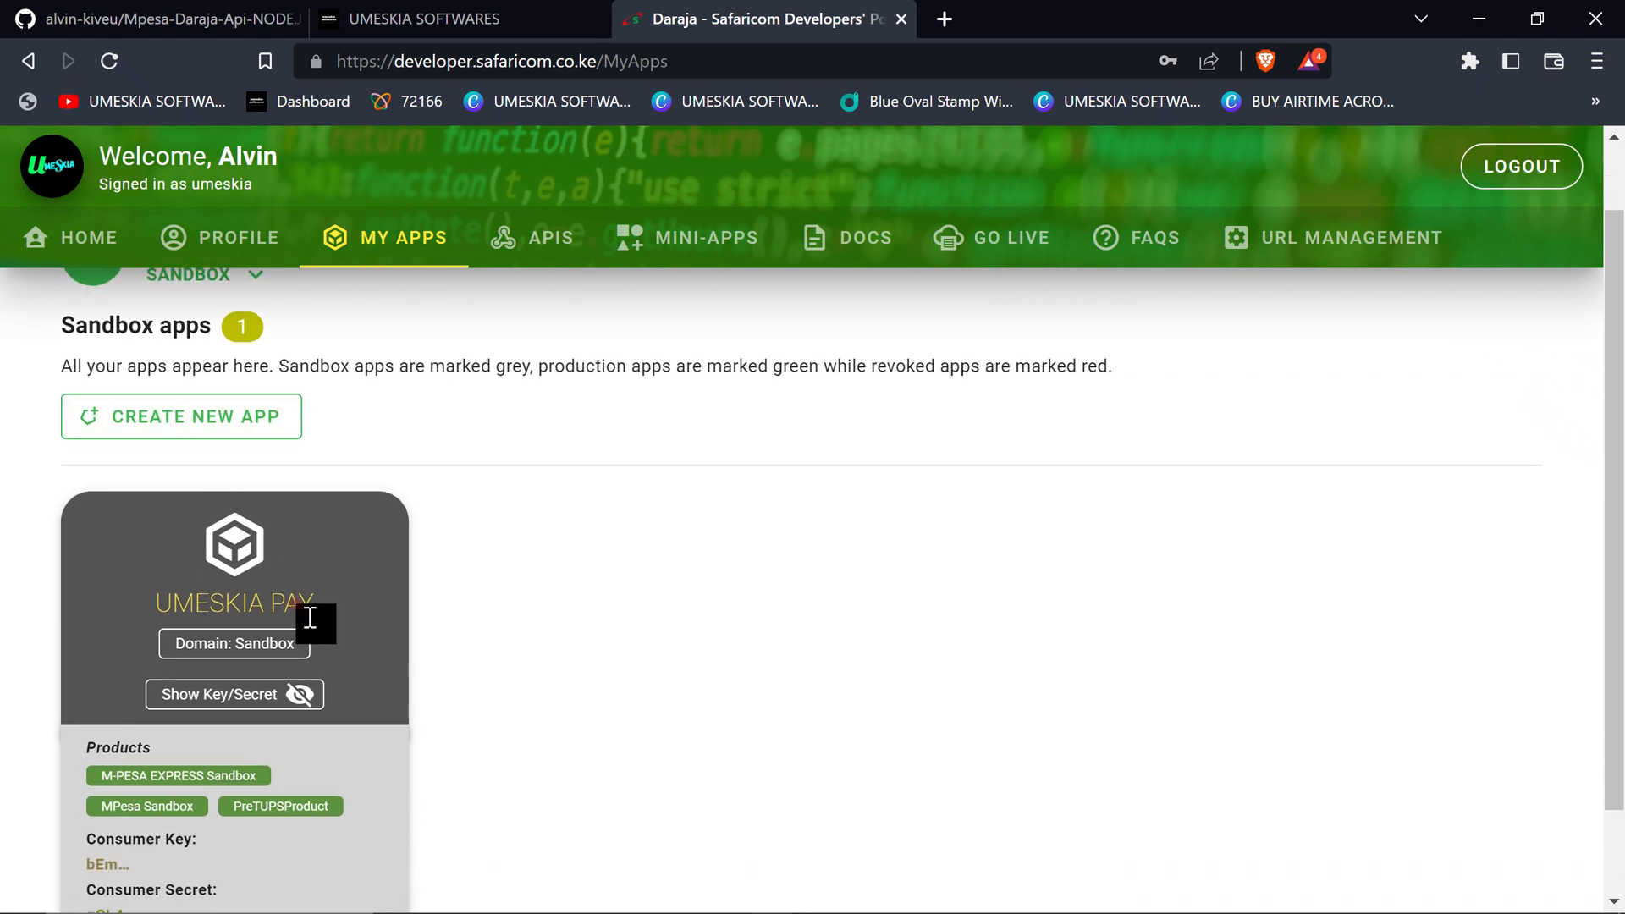
scroll("down", 3)
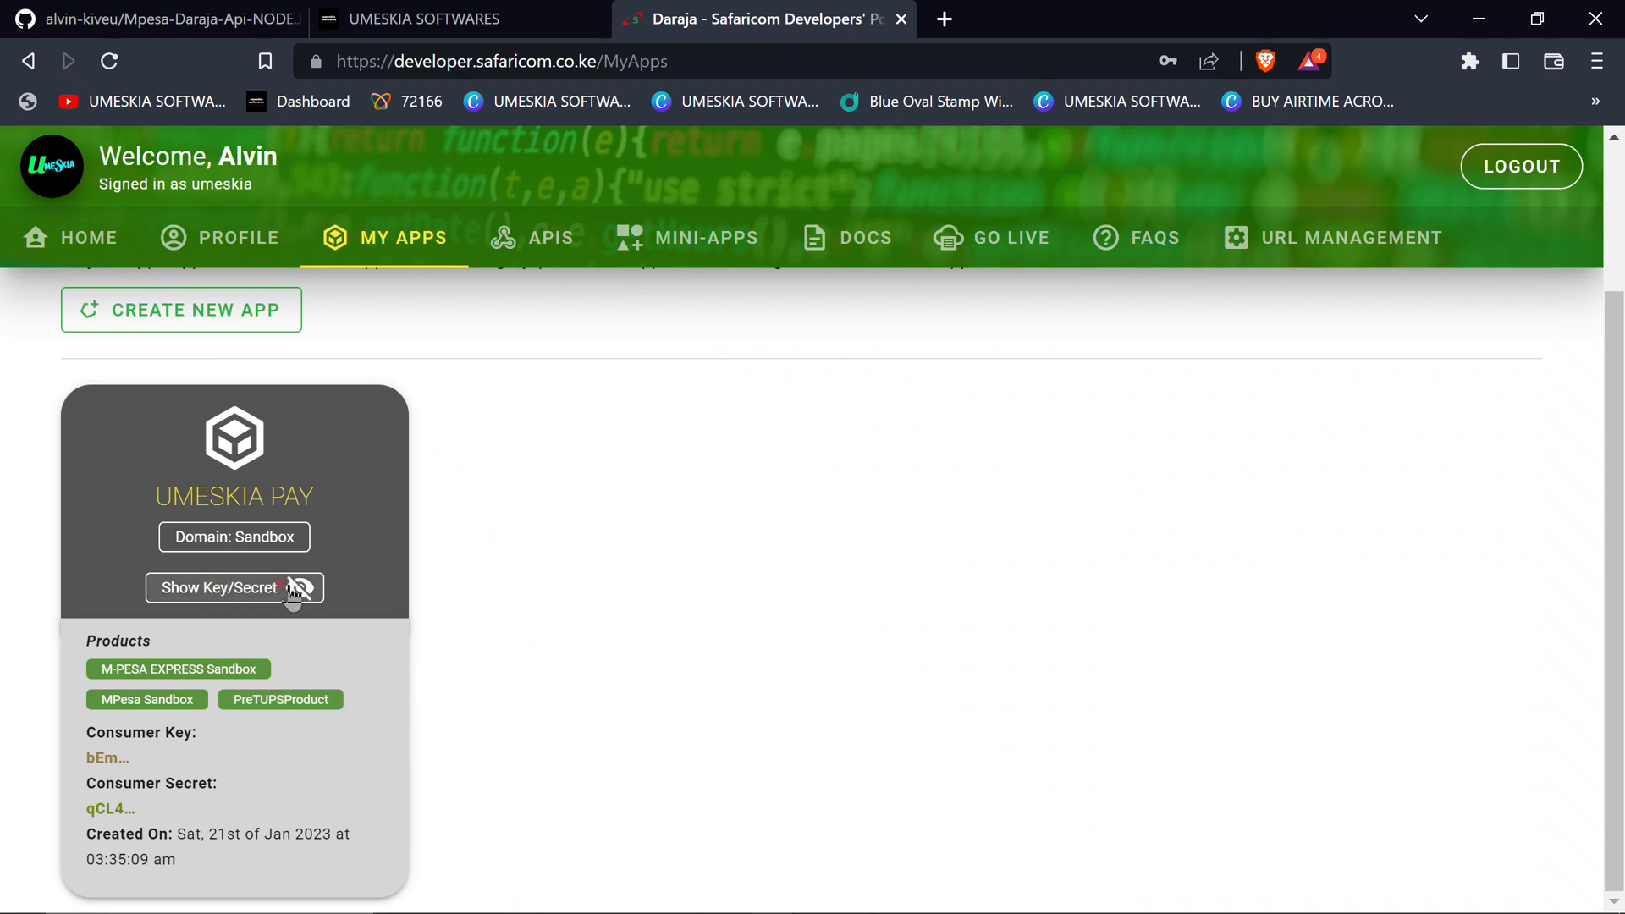
Reveal the UMESKIA PAY app's key and secret and copy the consumer key
left_click(300, 588)
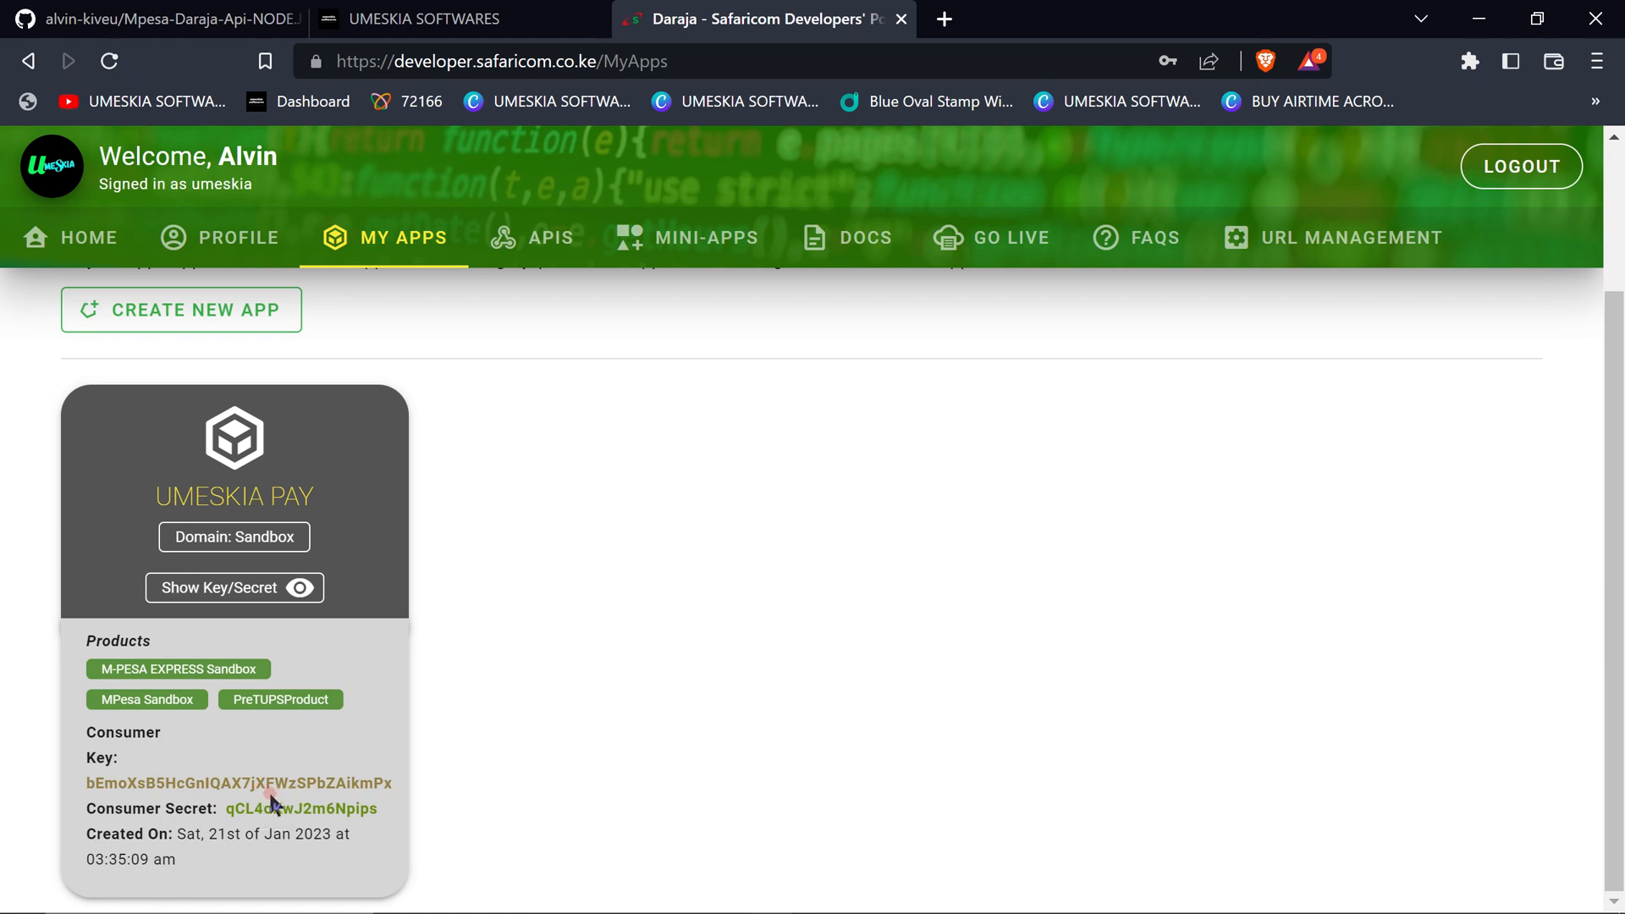
double_click(271, 783)
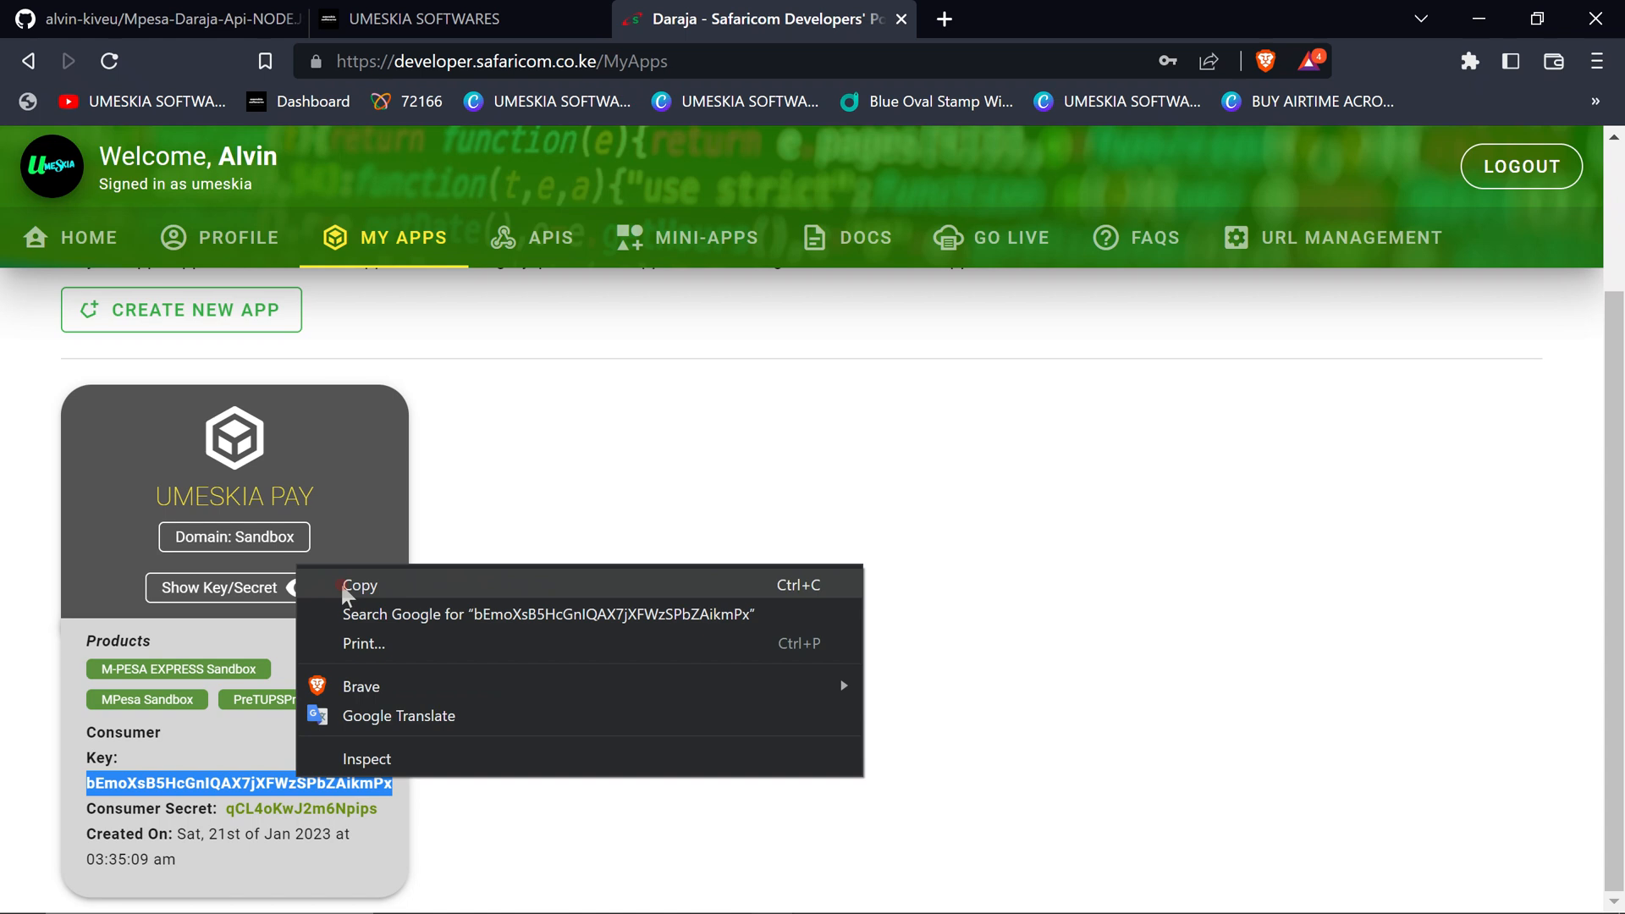
left_click(359, 585)
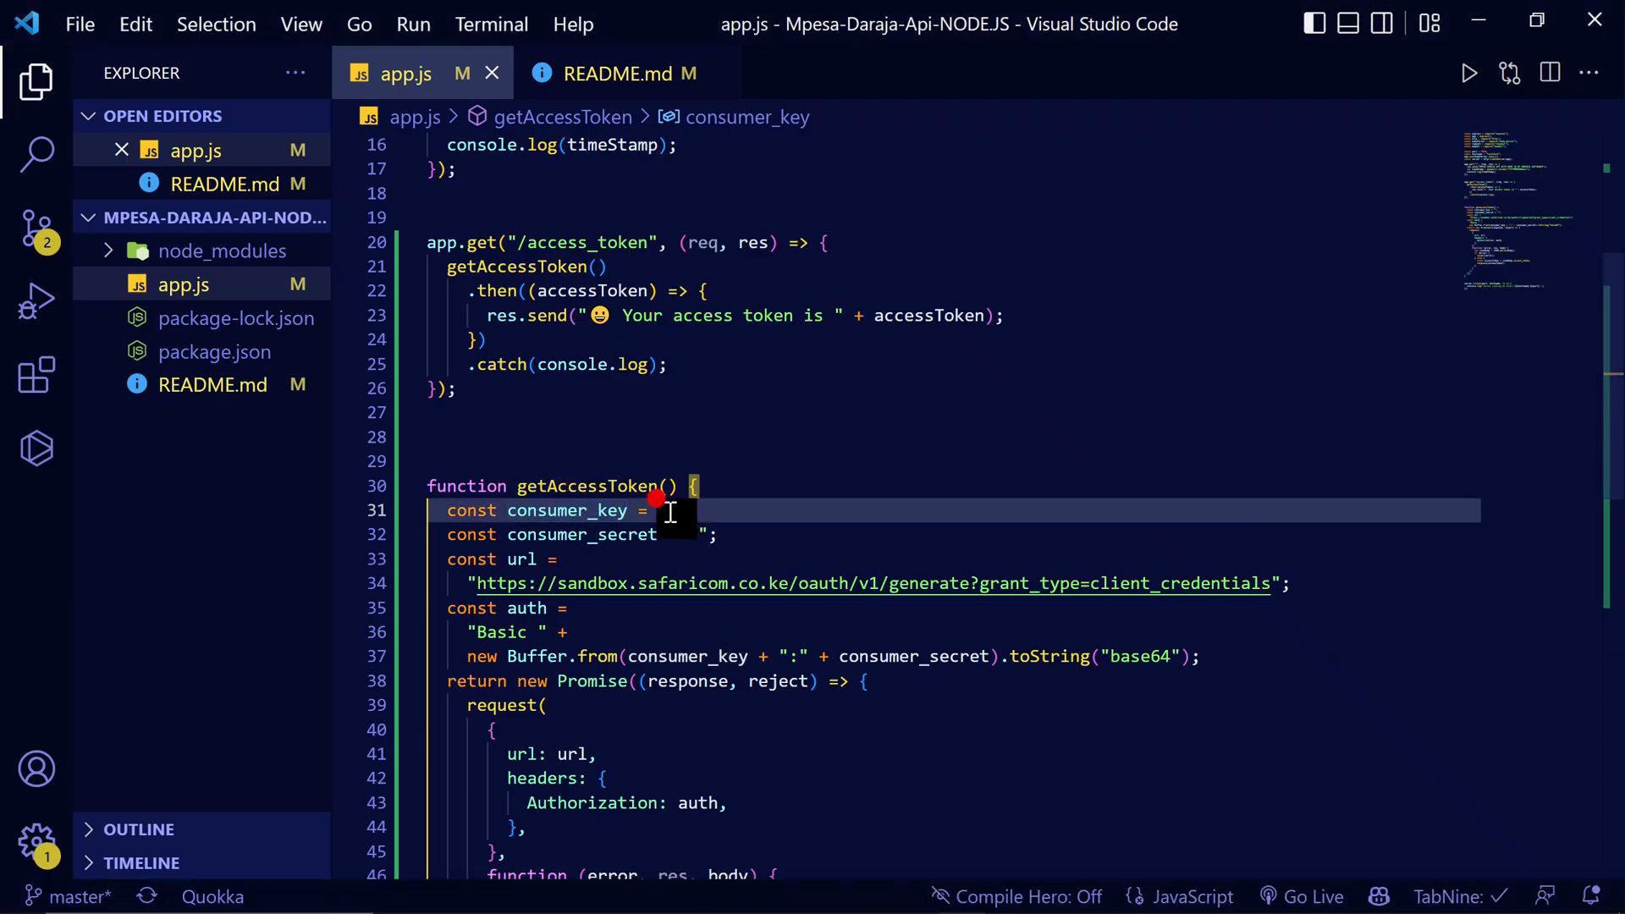
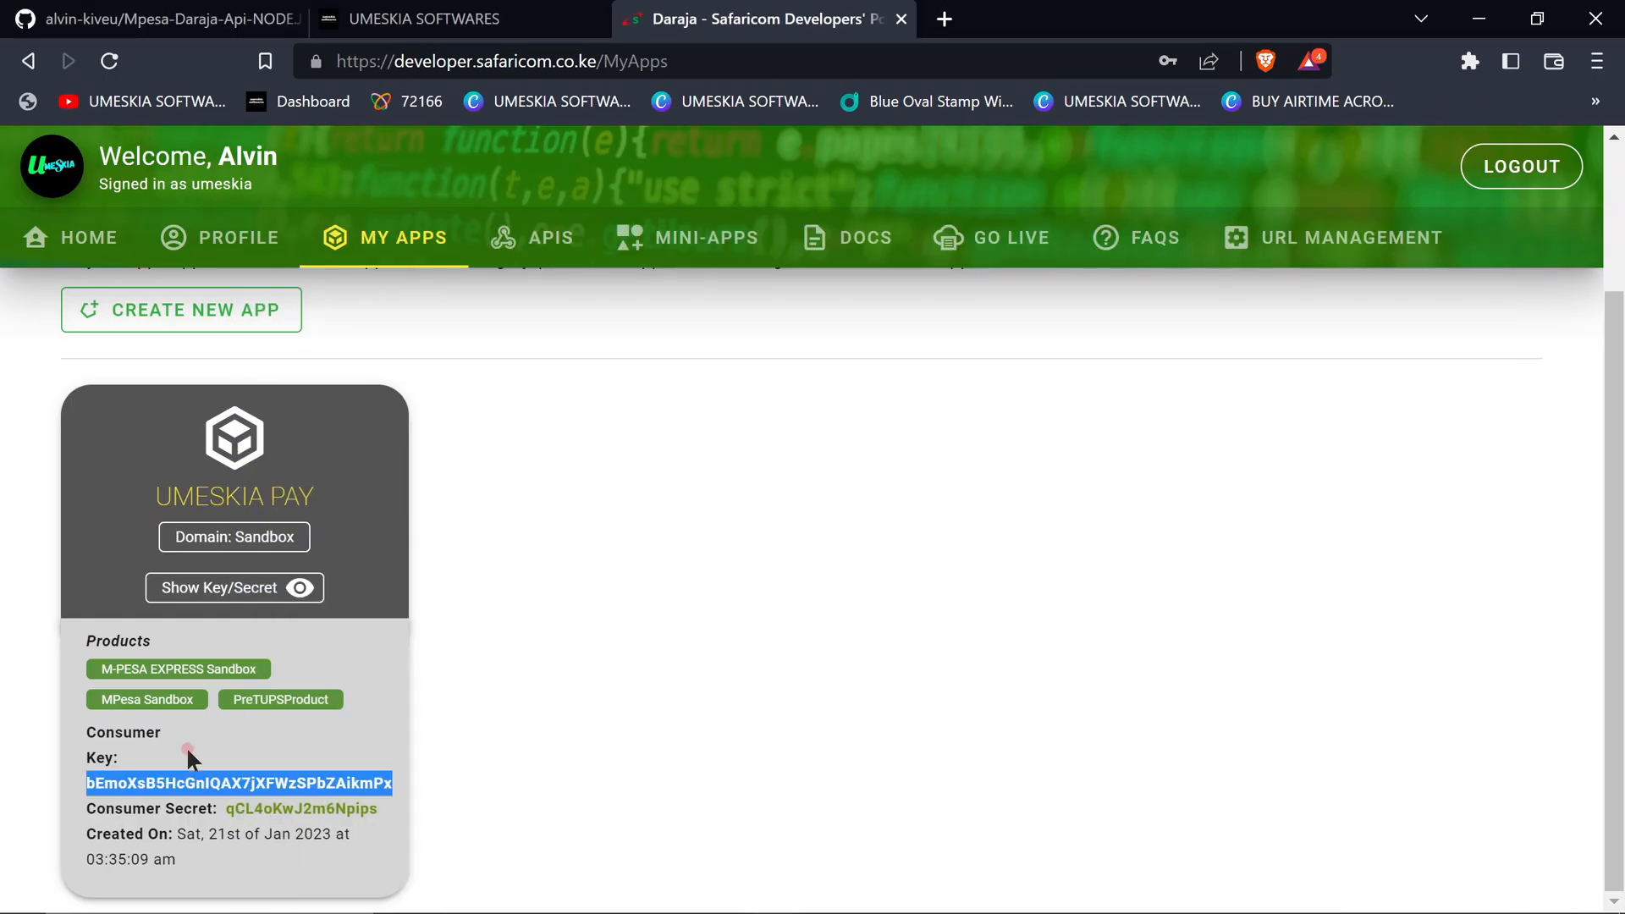
double_click(302, 809)
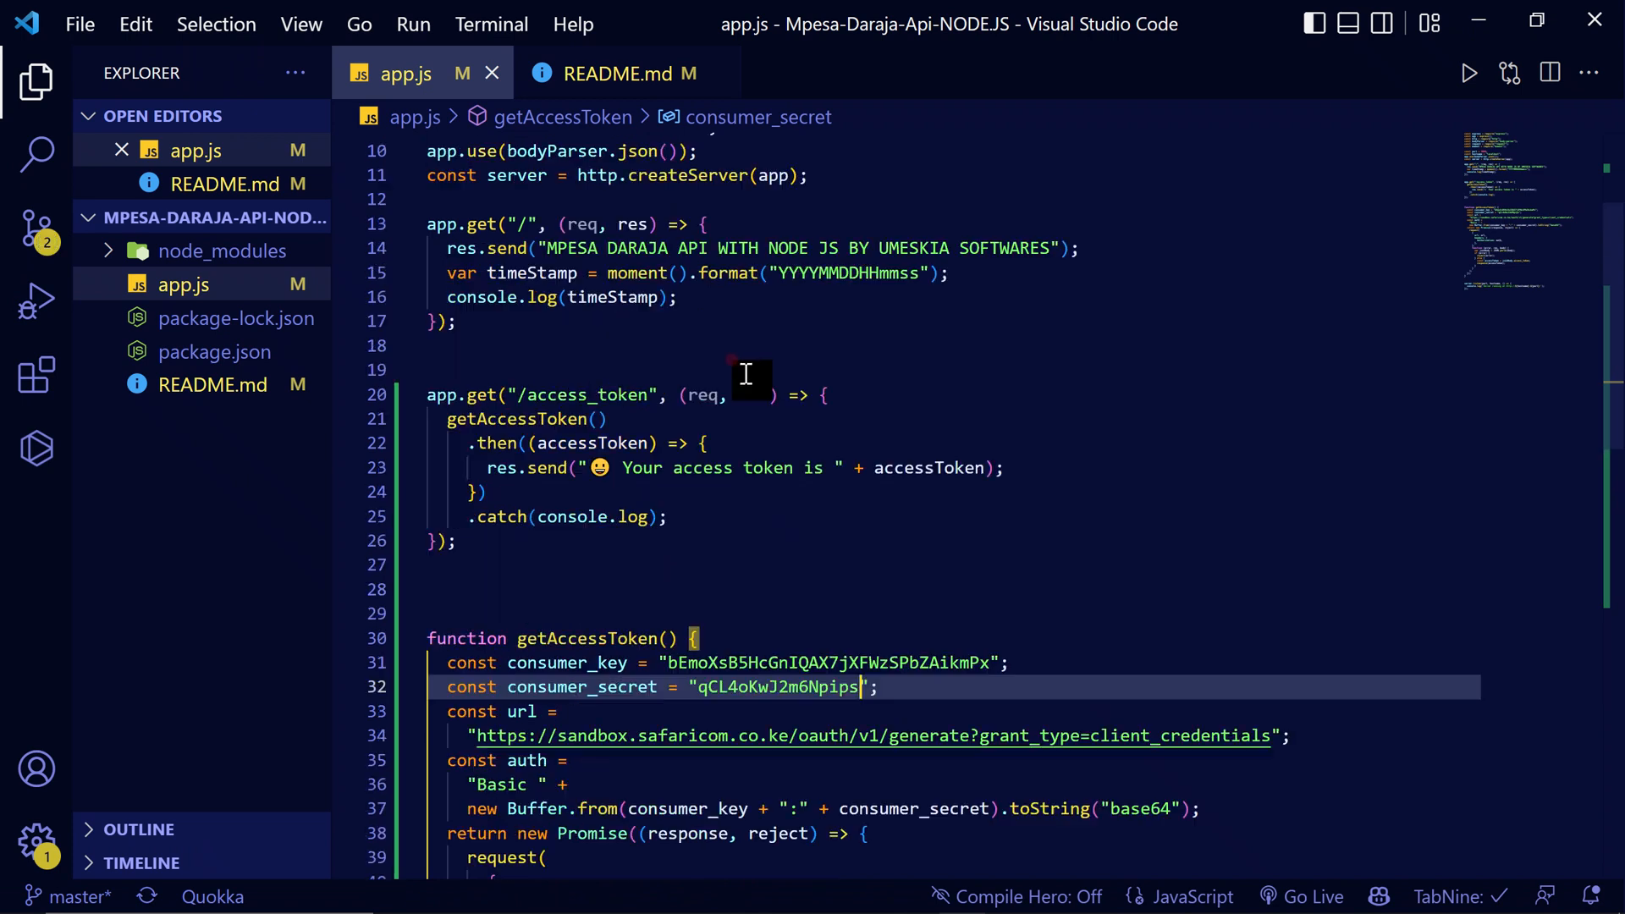
mouse_move(733, 331)
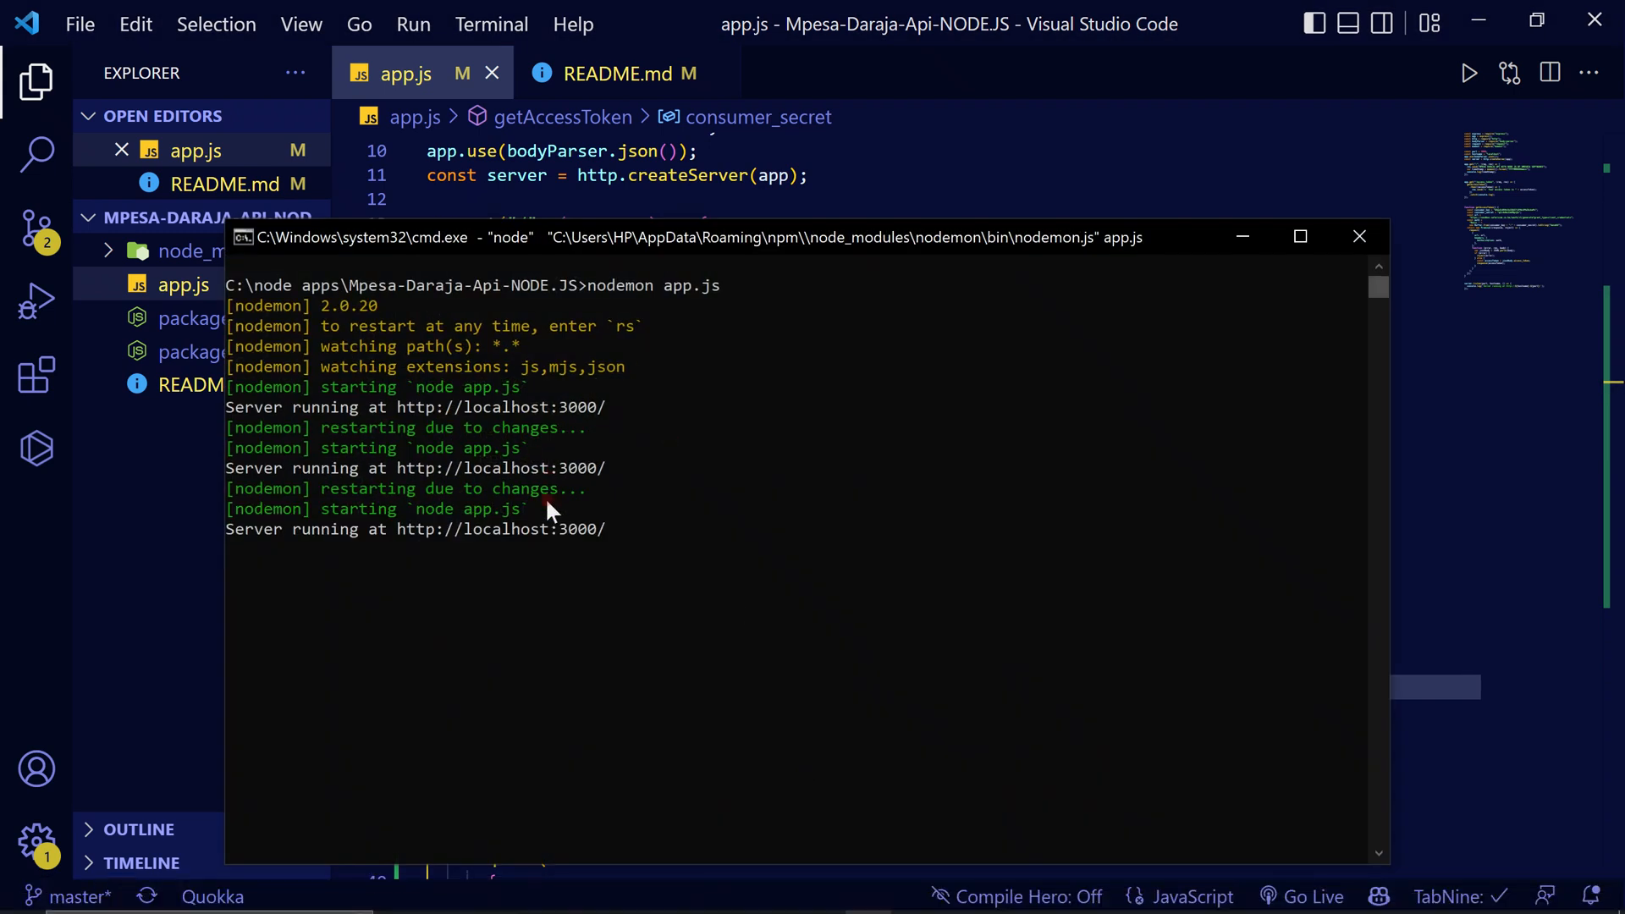
Check the nodemon output shows the server restarted at localhost:3000
double_click(529, 529)
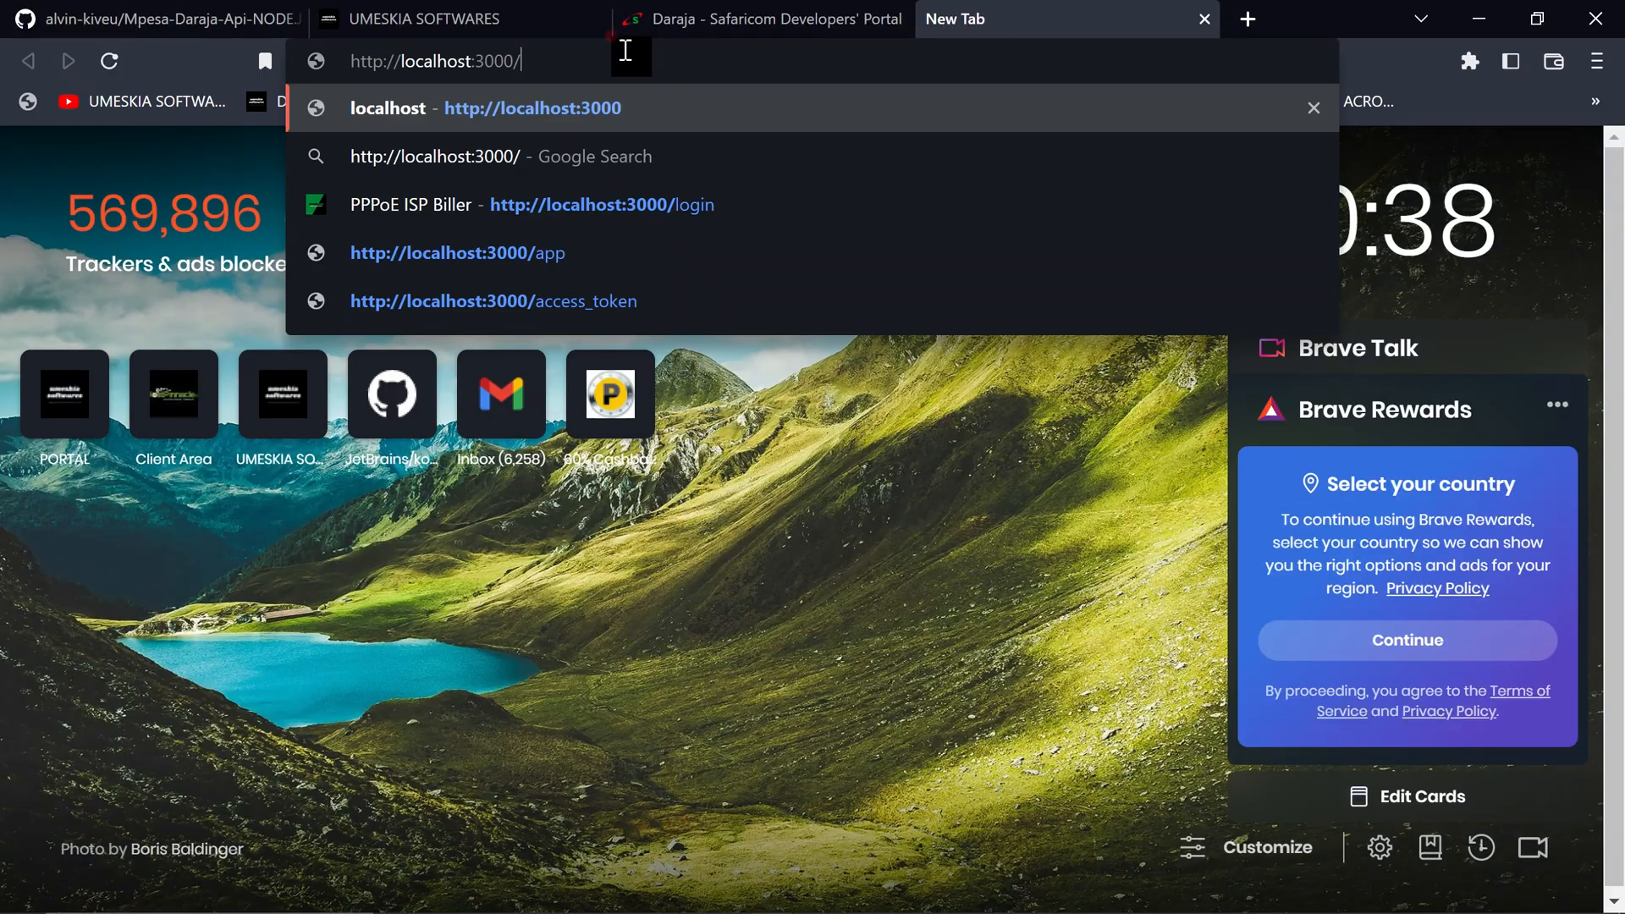
key("Enter")
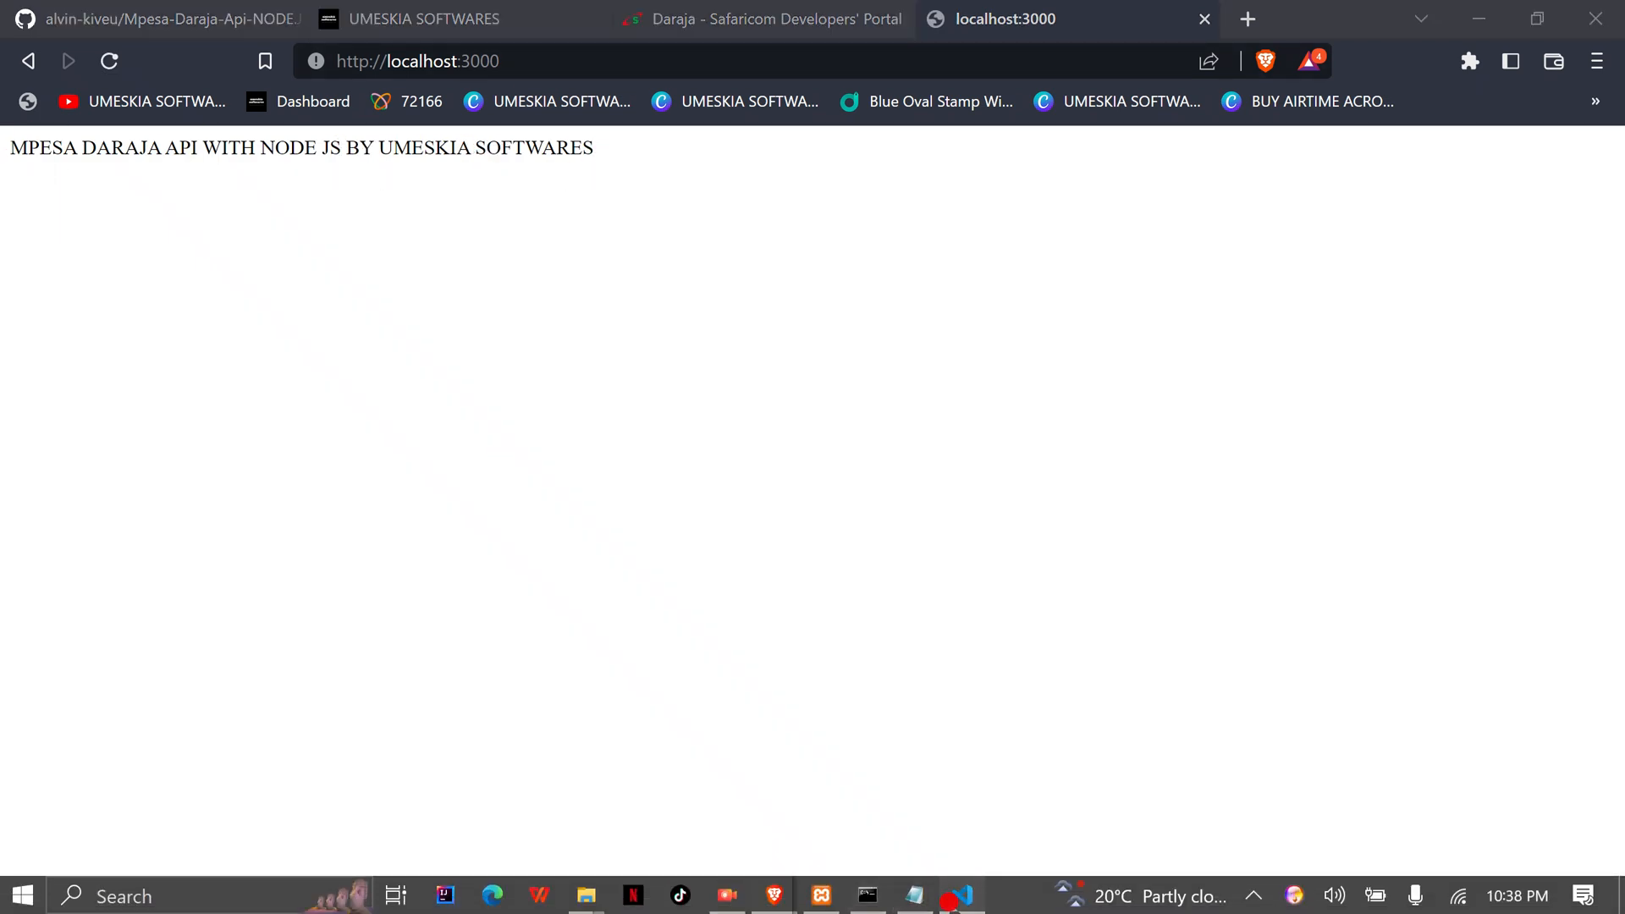
left_click(954, 895)
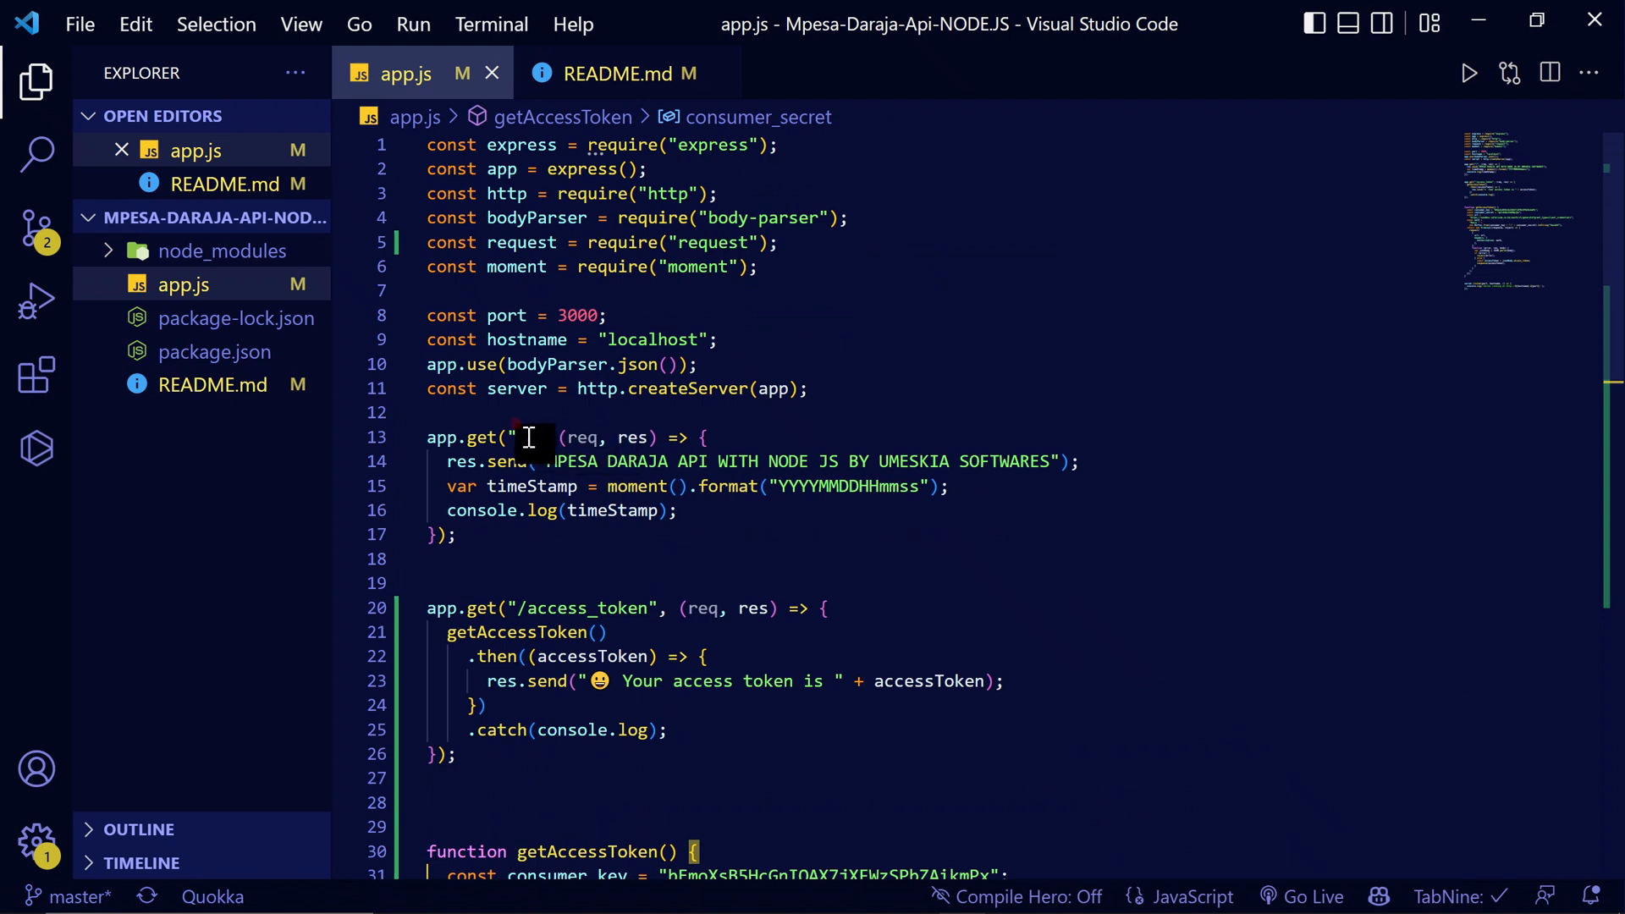
type("/")
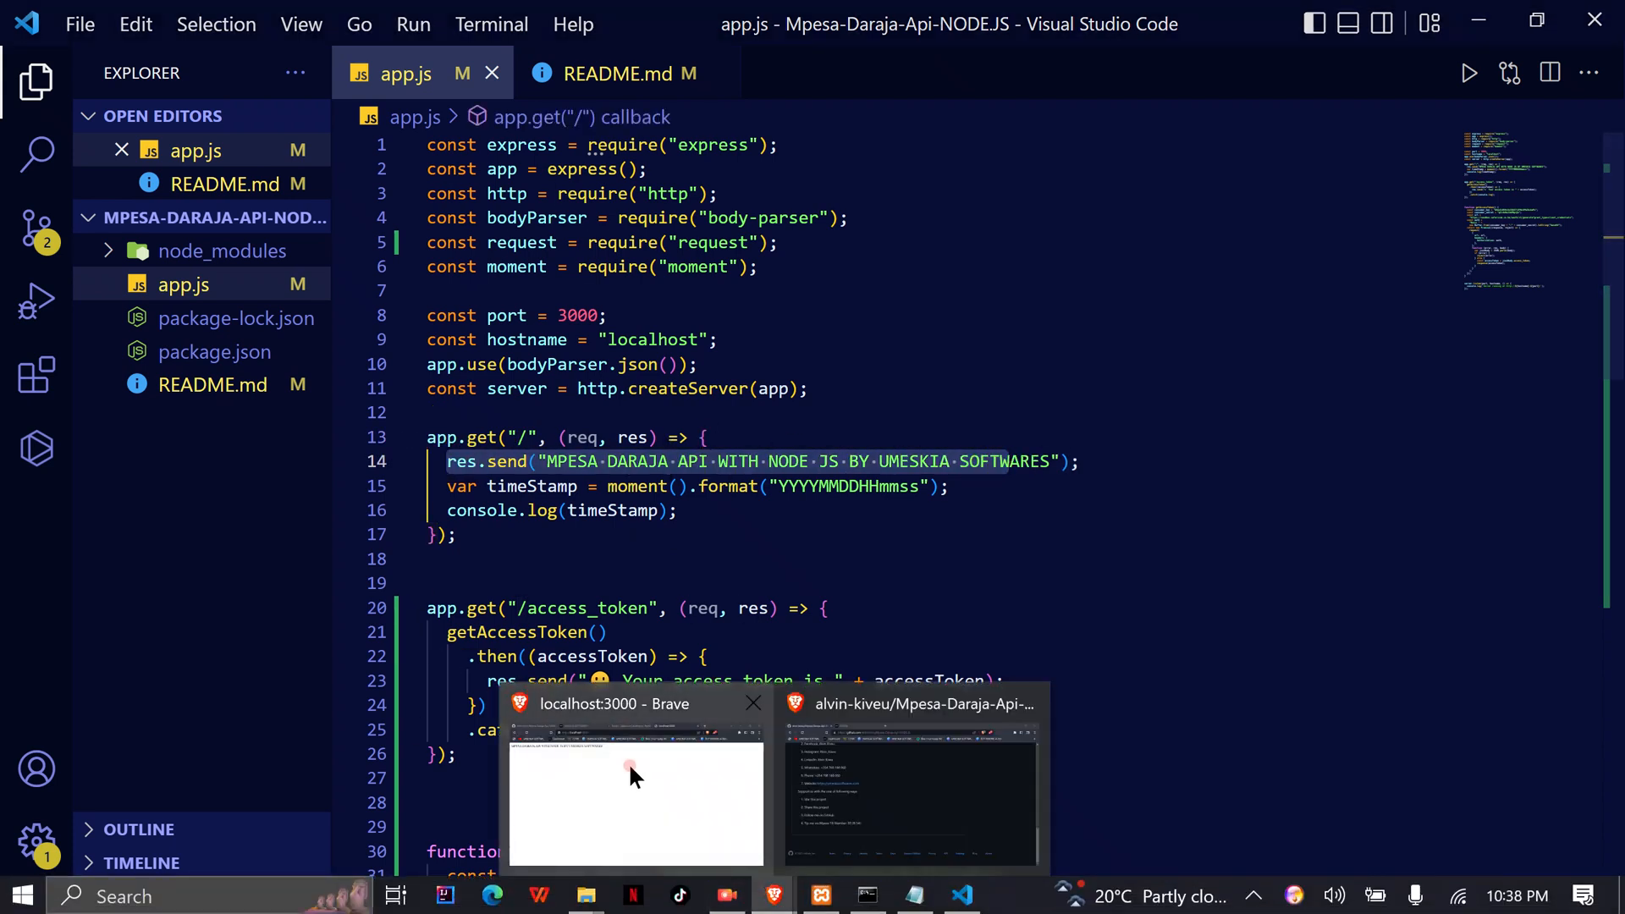
left_click(634, 798)
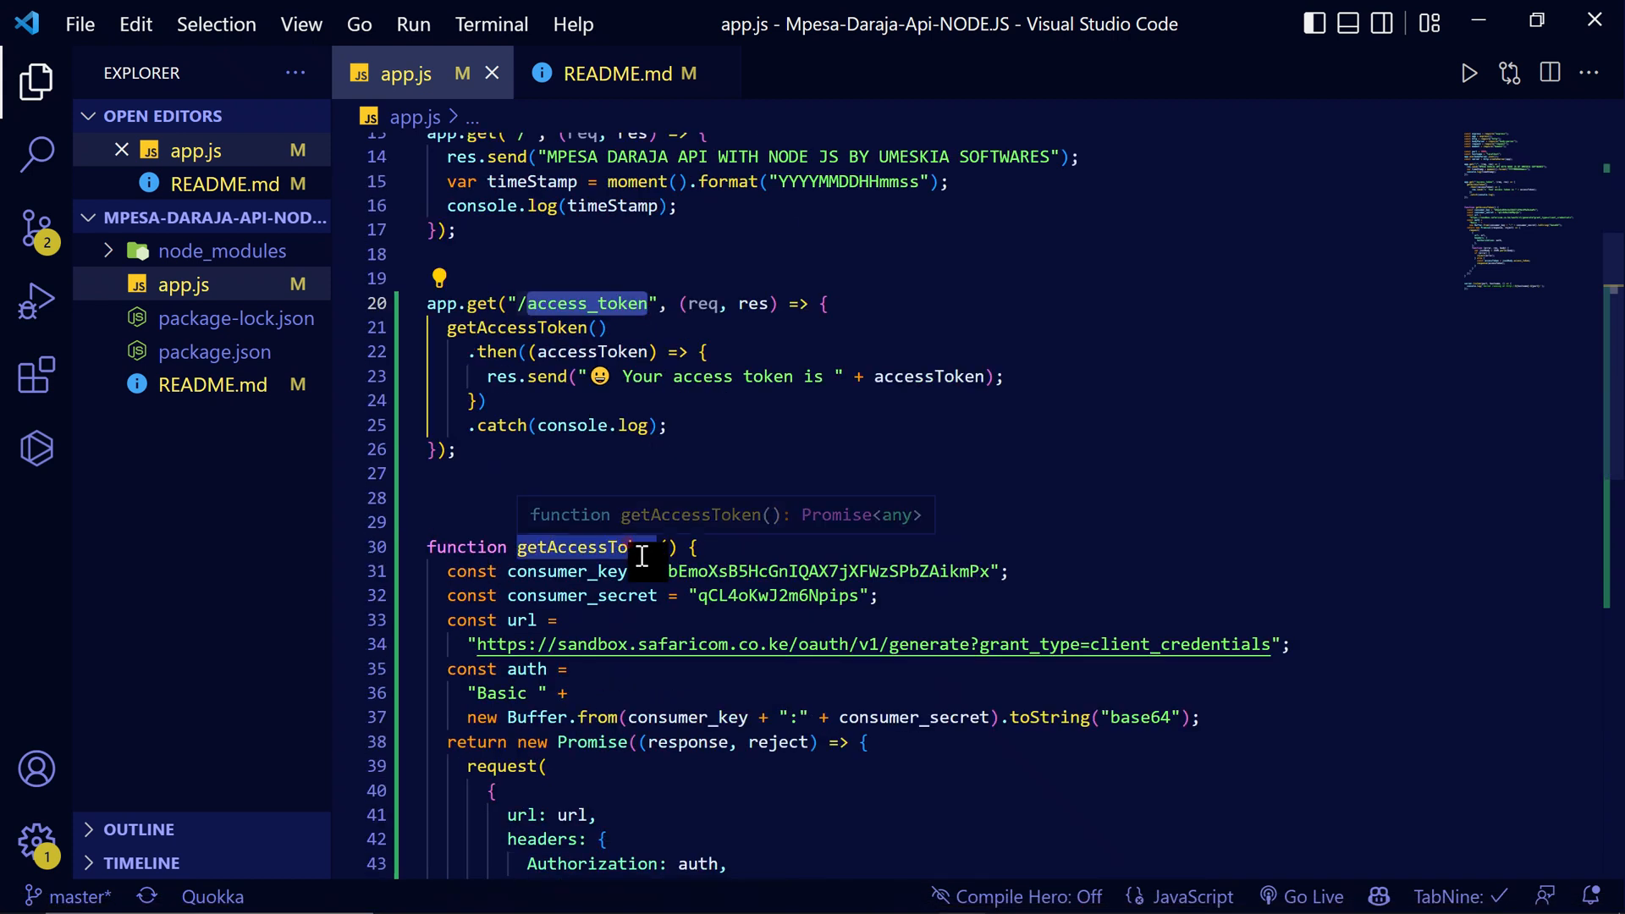
scroll("down", 3)
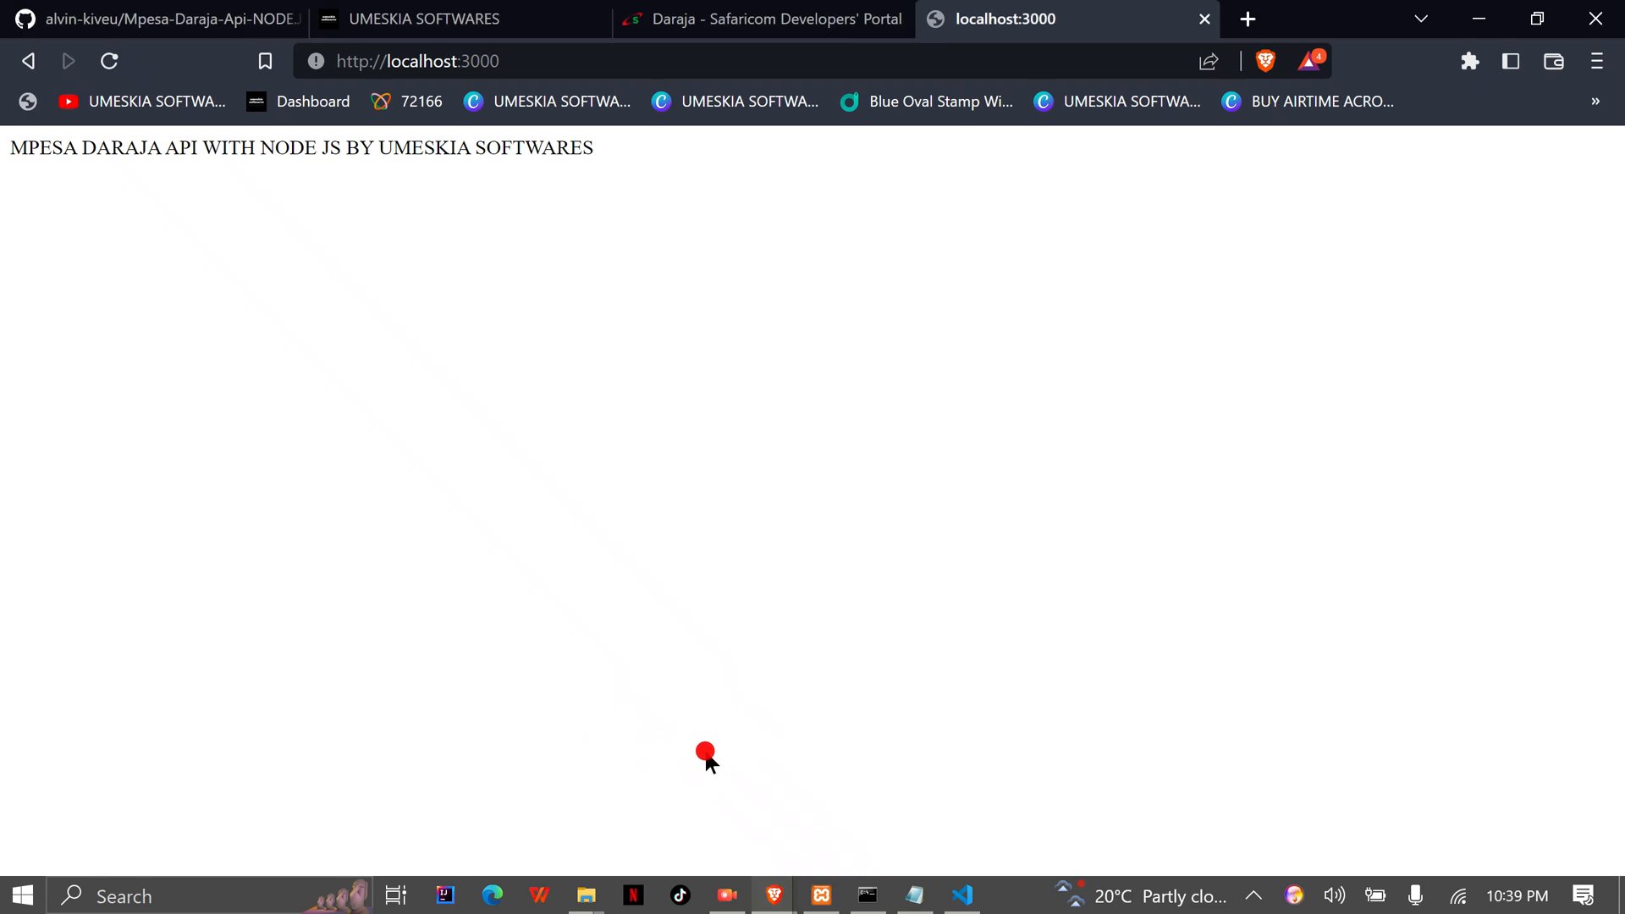
type("/access_token\", (req, res) => {")
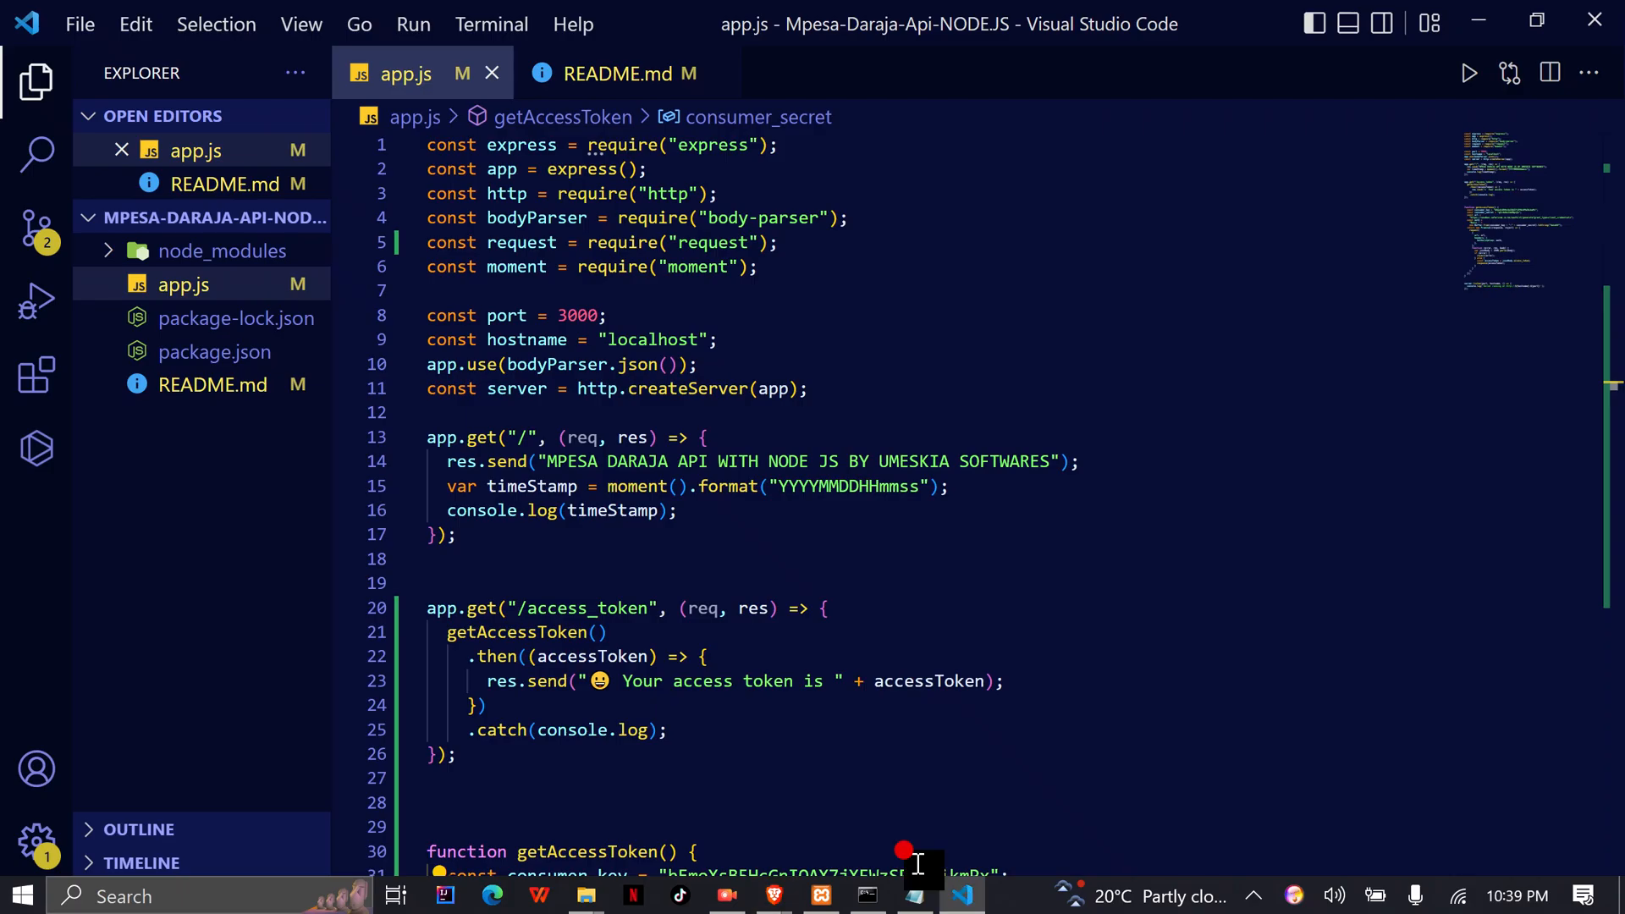
double_click(929, 681)
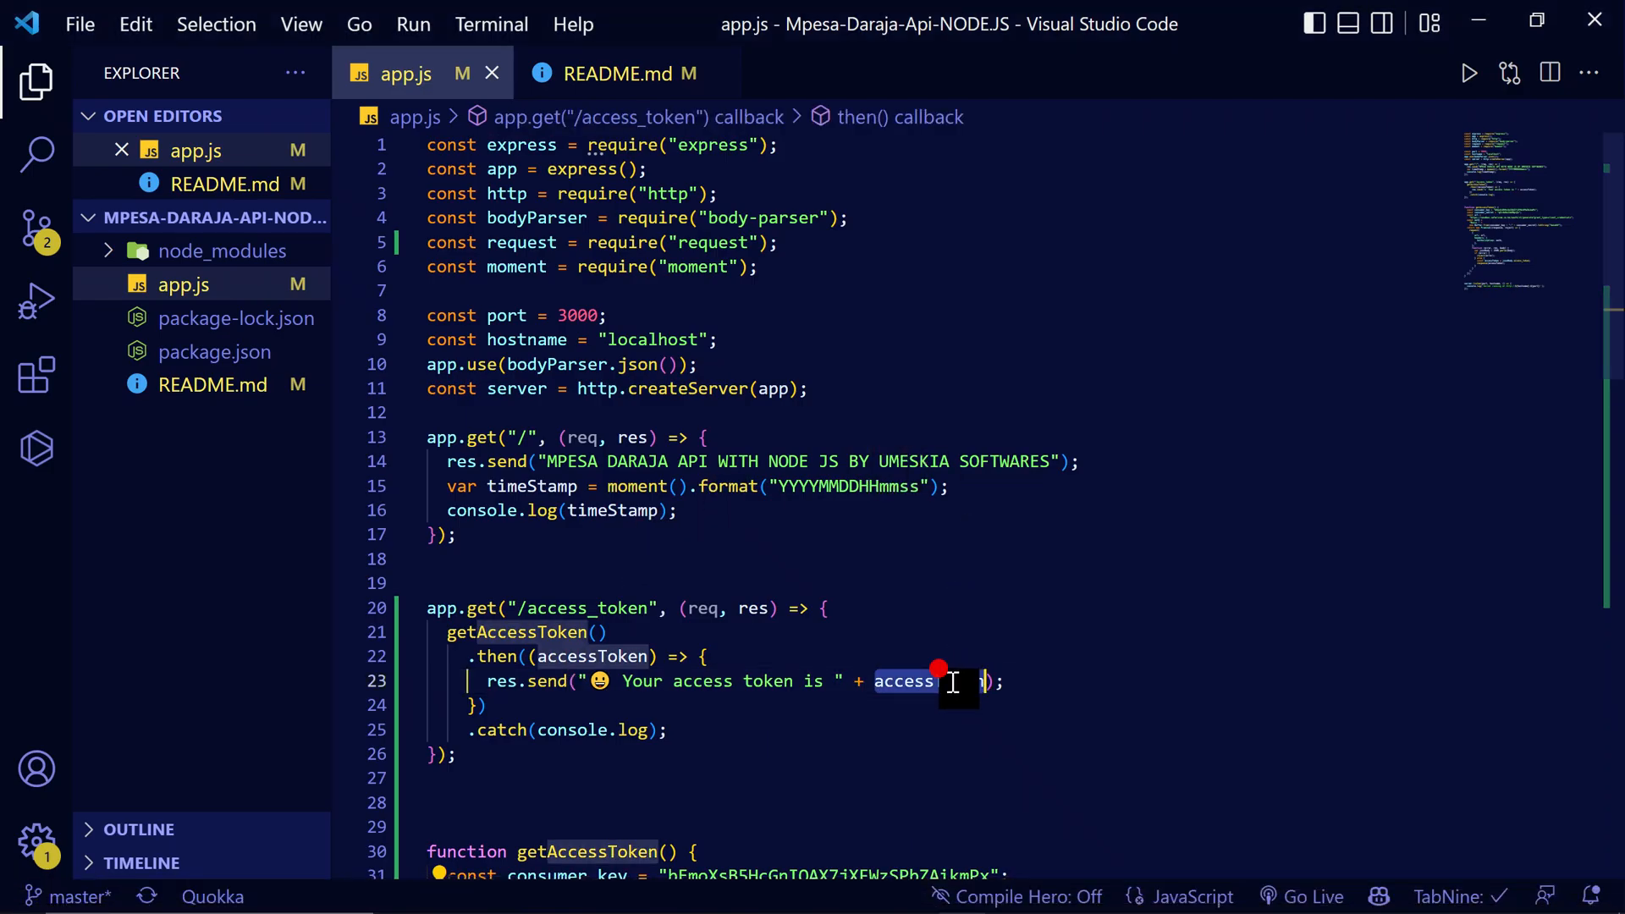